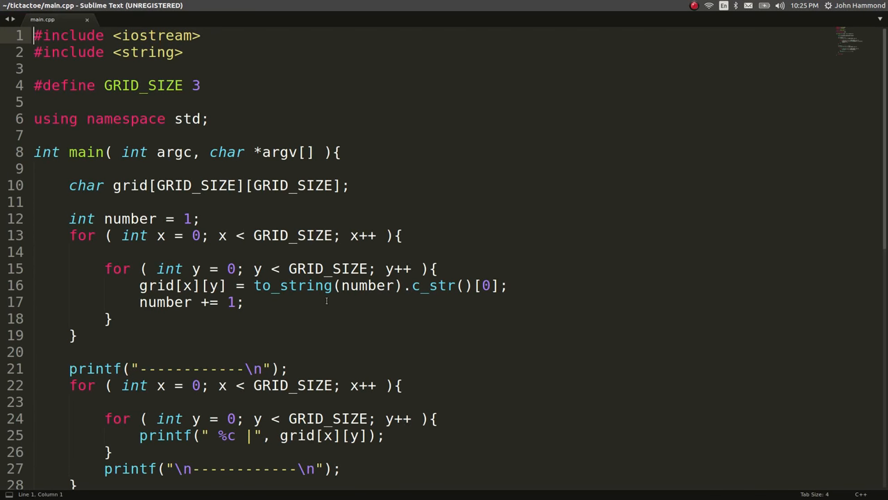
Add a Game class with private: and public: labels above main, and cut the char grid declaration from main.
scroll("down", 3)
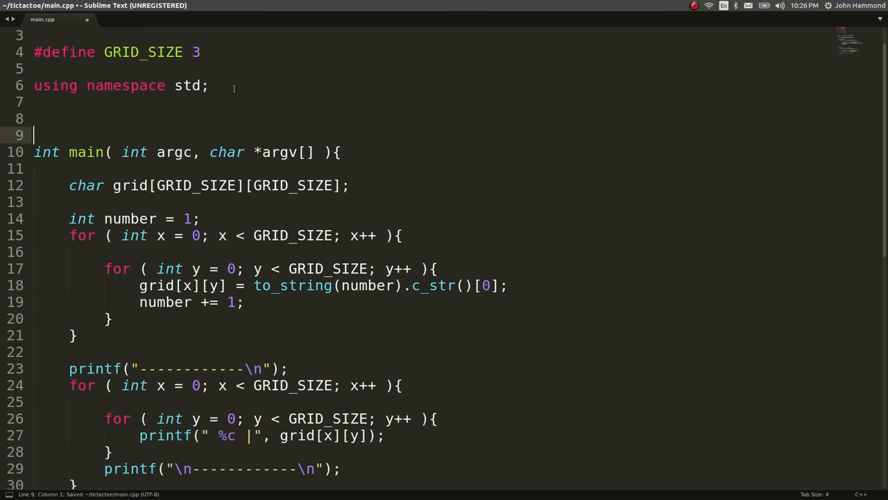
type("class Game{")
type("};")
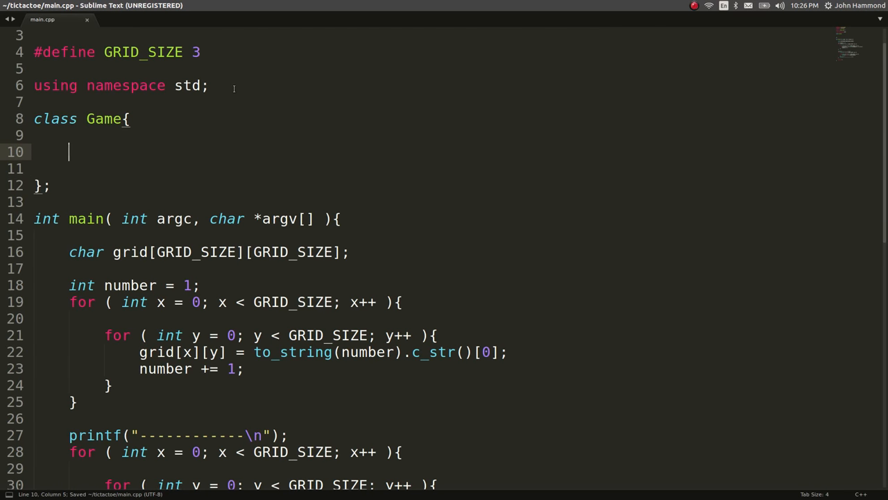
type("private")
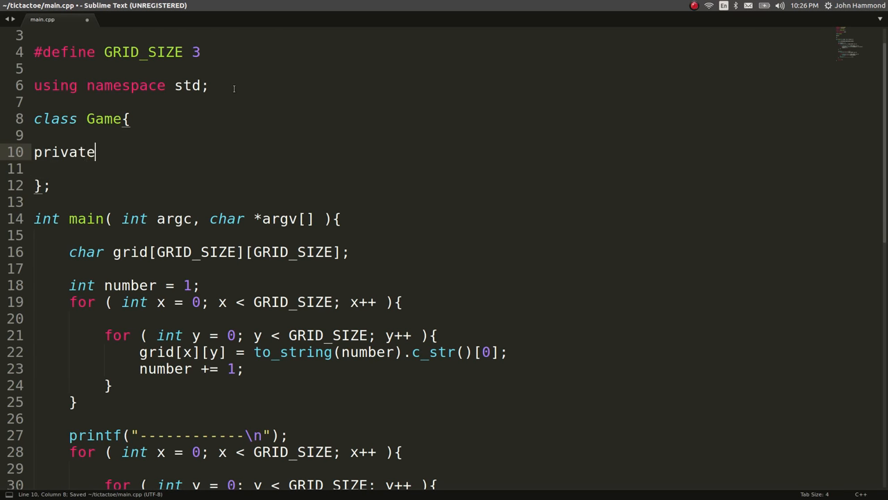
type(":")
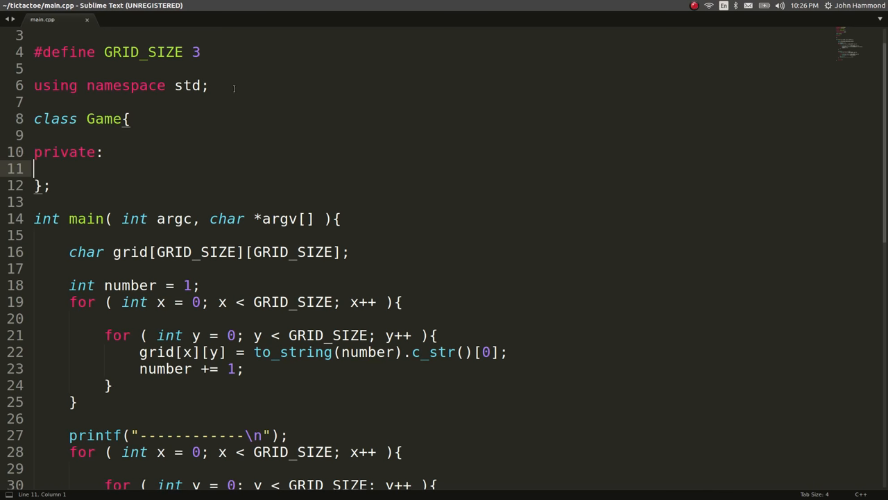
type("public:")
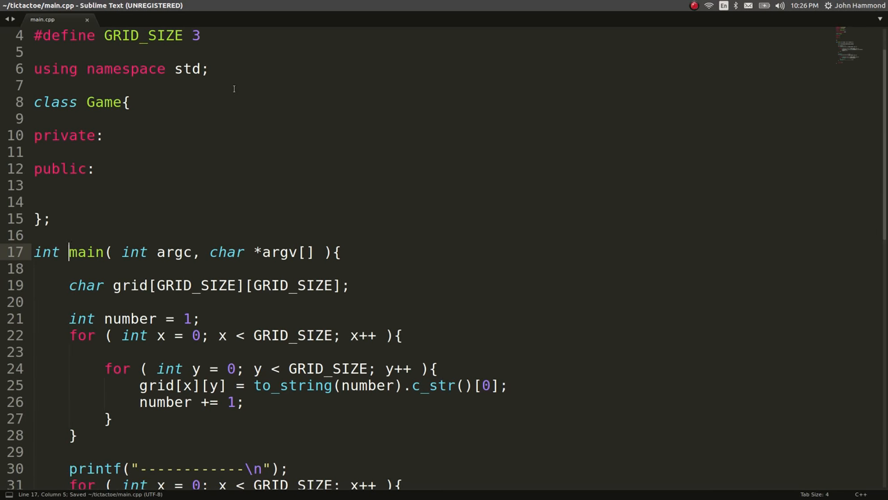
scroll("down", 3)
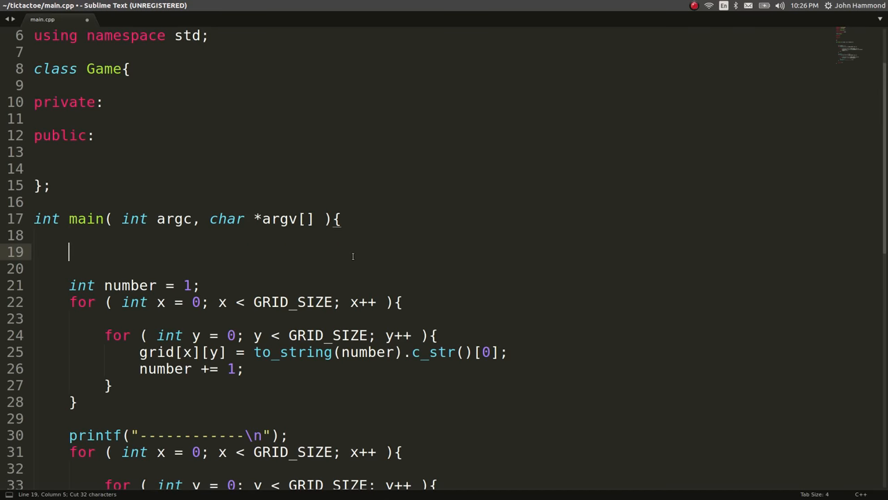
type("char grid[GRID_SIZE][GRID_SIZE];")
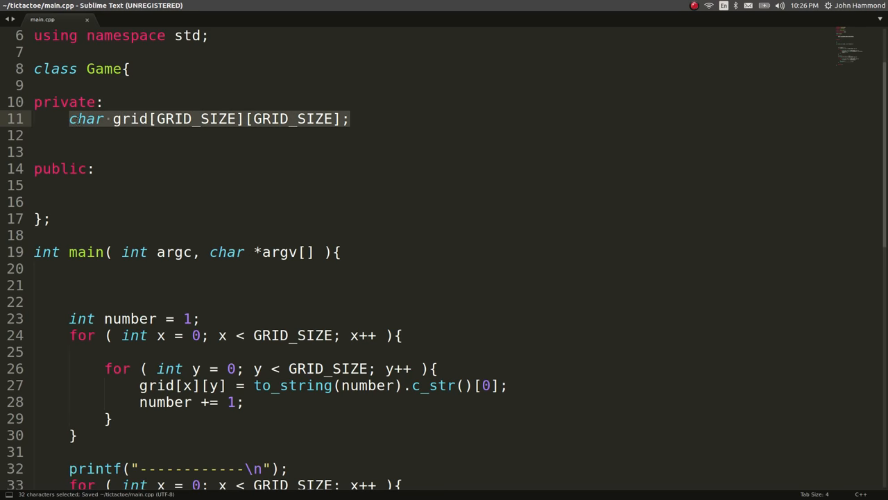
Declare void show_grid() and void generate_grid() in Game's public section, holding the grid-numbering loops.
type("v")
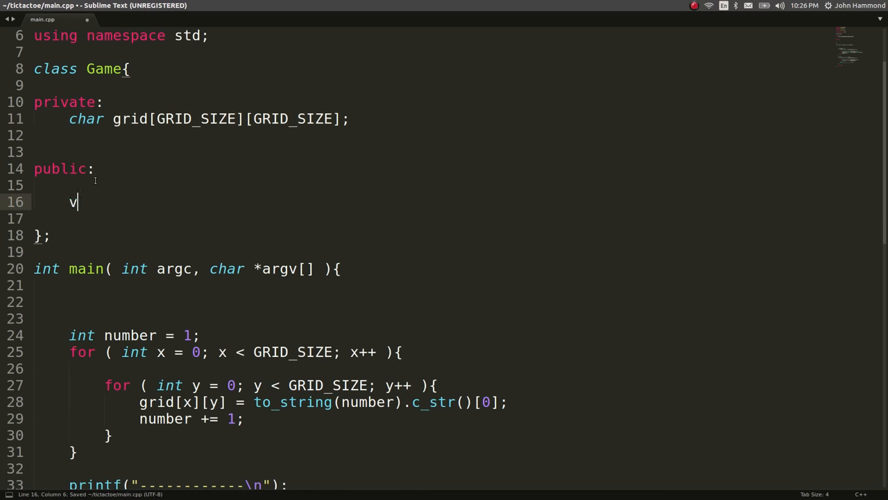
type("oid show_grid()")
type("void")
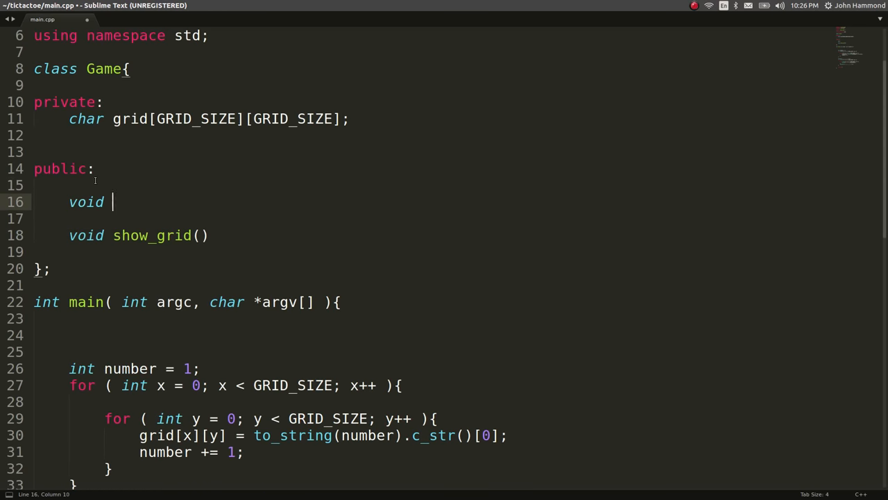
type("generate_")
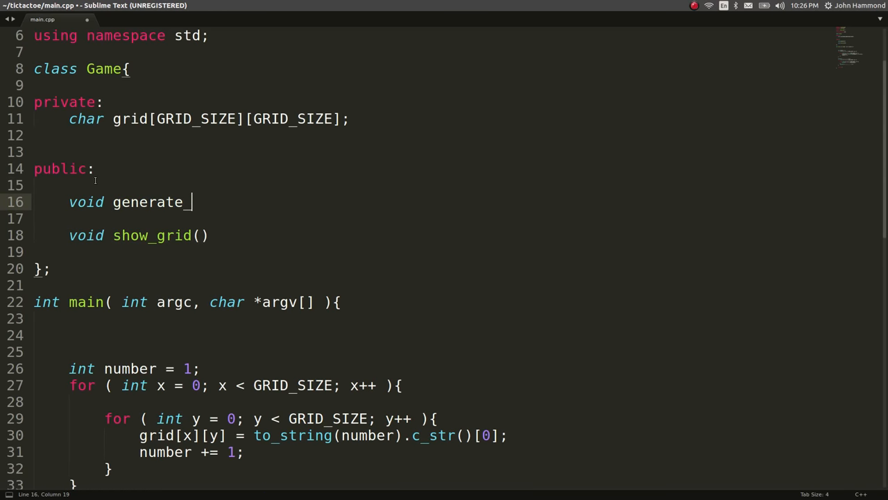
type("grid(){")
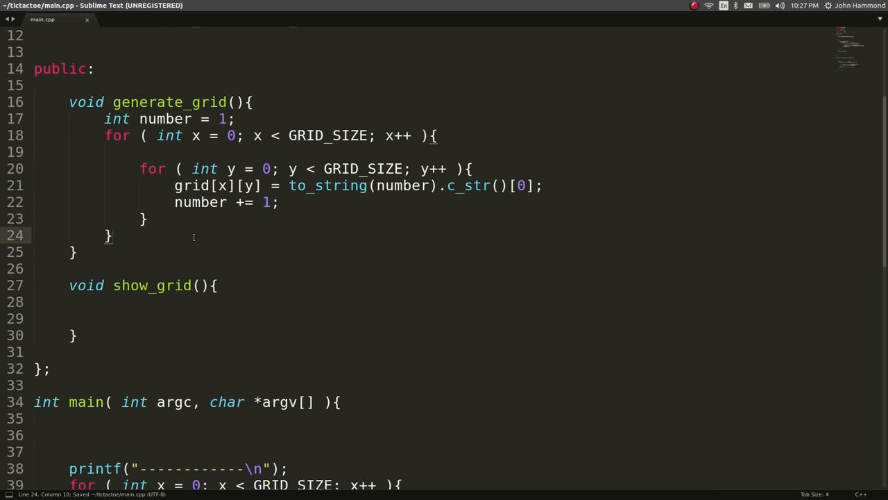
scroll("down", 3)
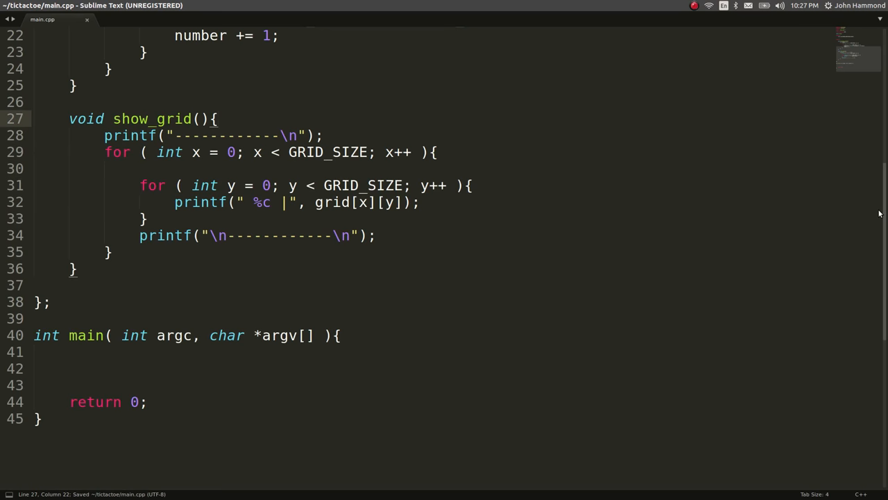
Add a Game() constructor calling generate_grid() and show_grid(), and begin declaring Game game in main.
left_click(219, 119)
type("Game(){")
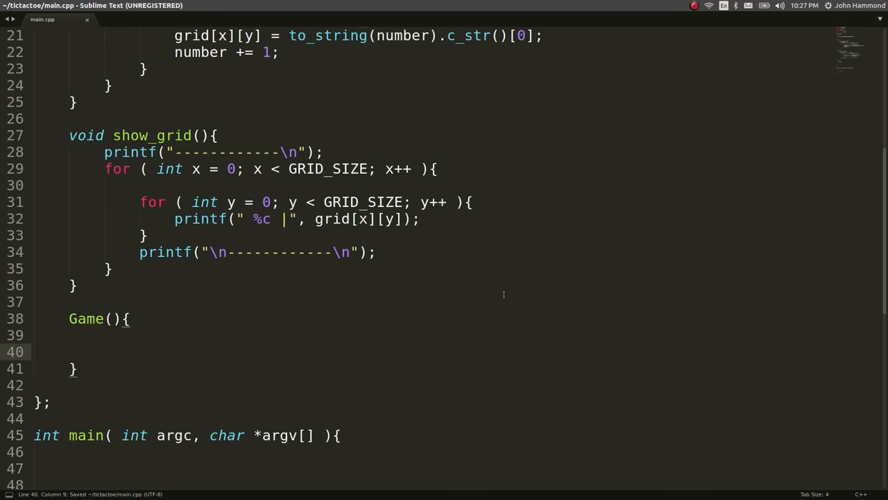
type("generate_grid();")
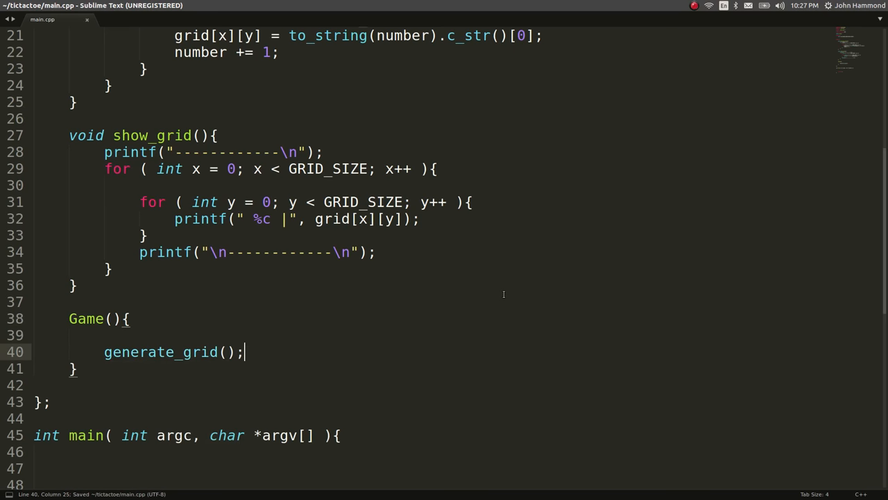
type("show_grid();")
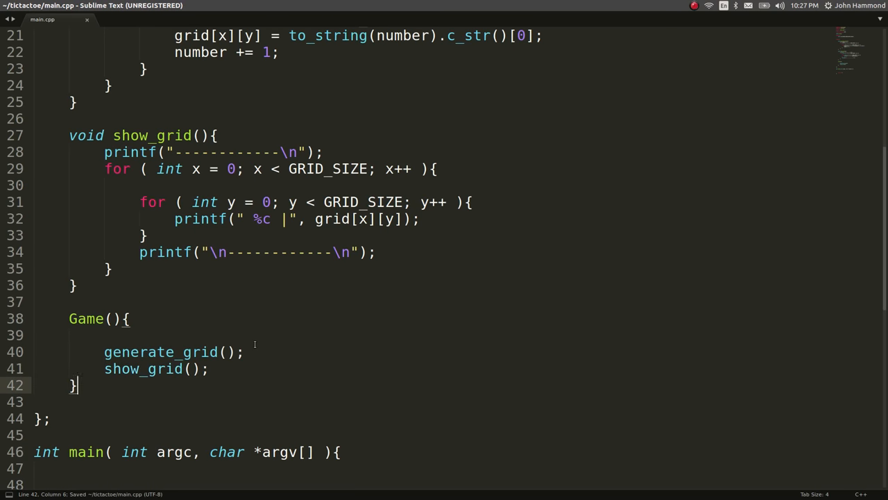
key("Left")
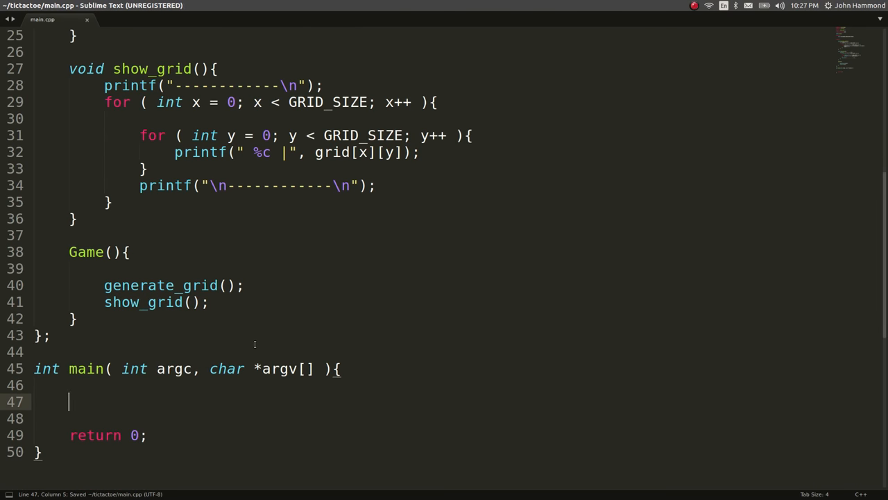
type("Game game")
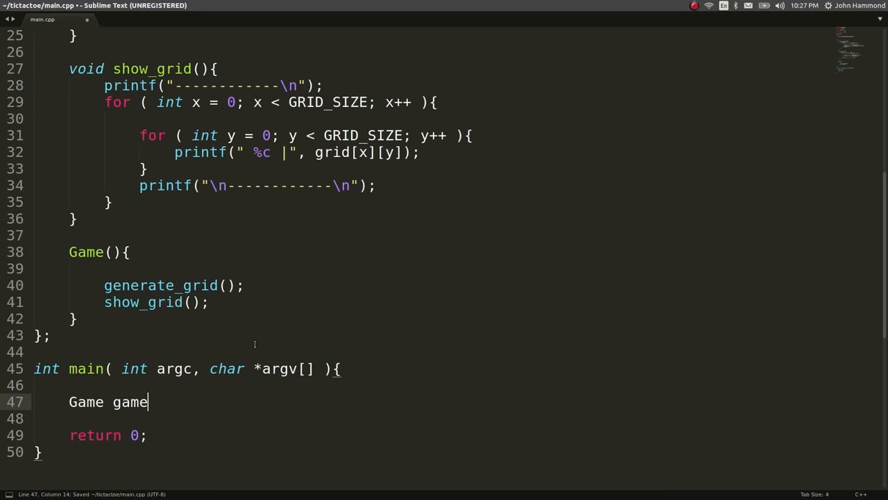
Terminate the object declaration in main as Game game;.
type(";")
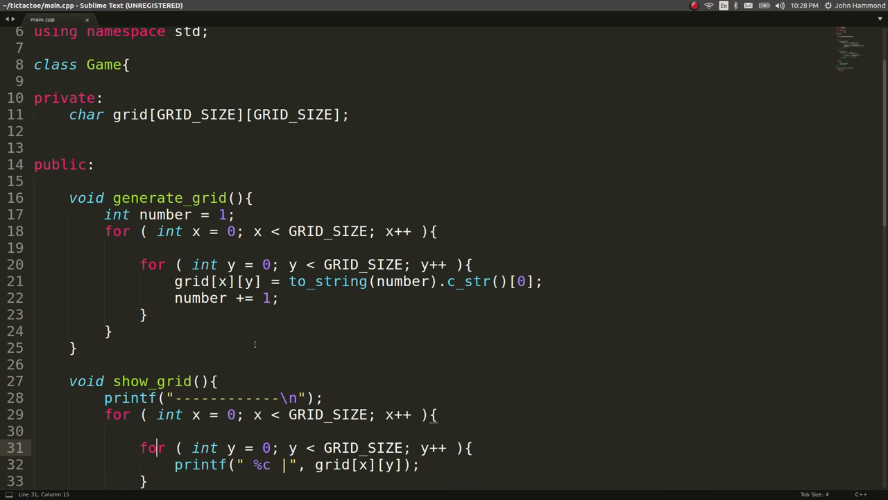
Add void ask_turn() above generate_grid, declaring string input and an empty while (true) loop.
left_click(104, 197)
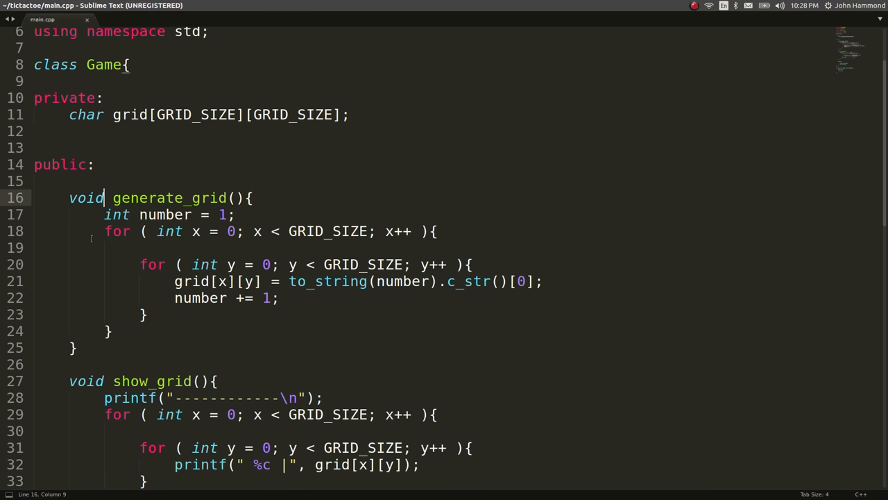
key("Return")
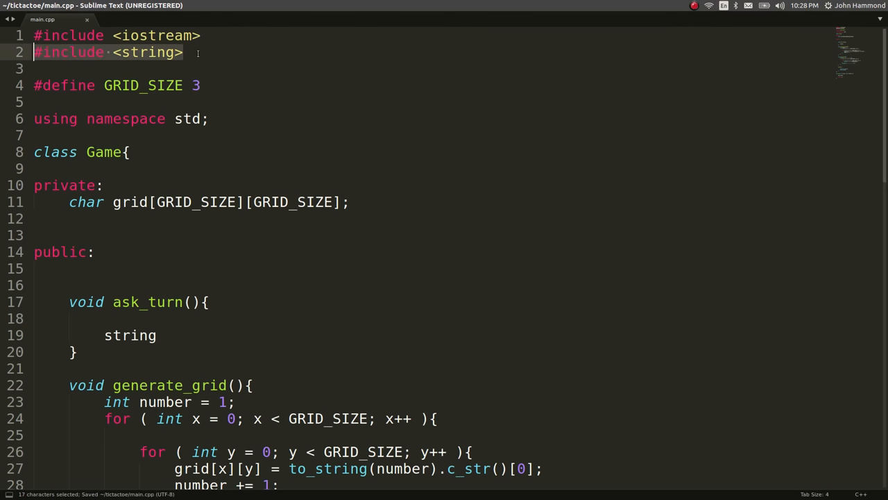
type("input;")
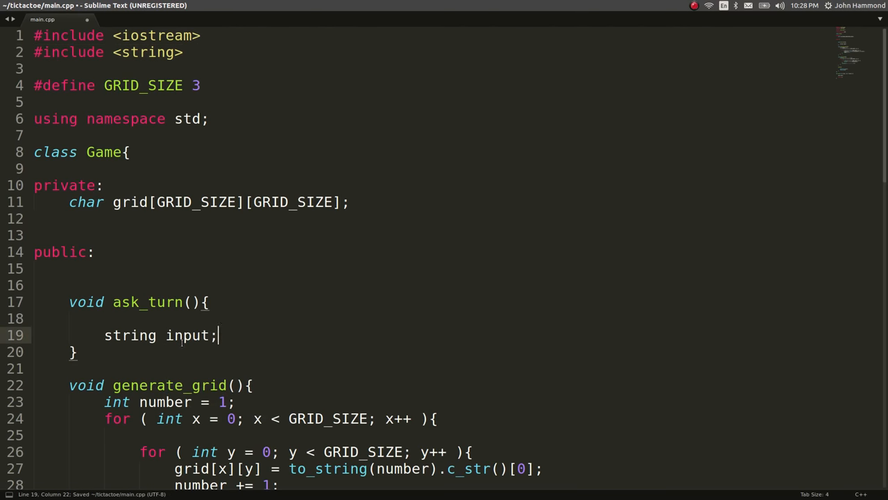
key("enter")
type("while ( ")
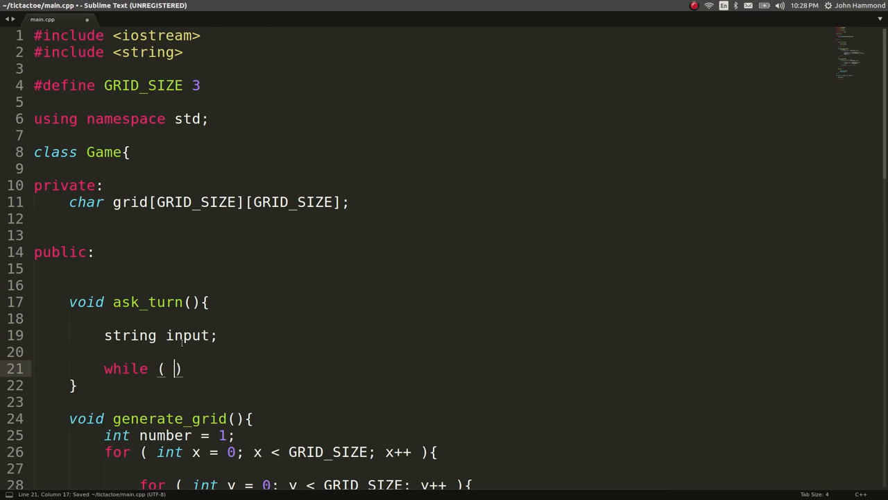
type("in")
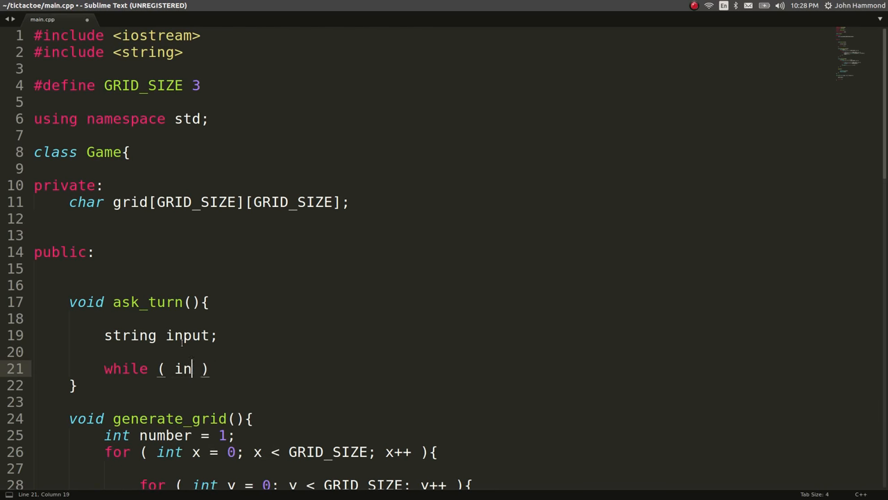
type("true")
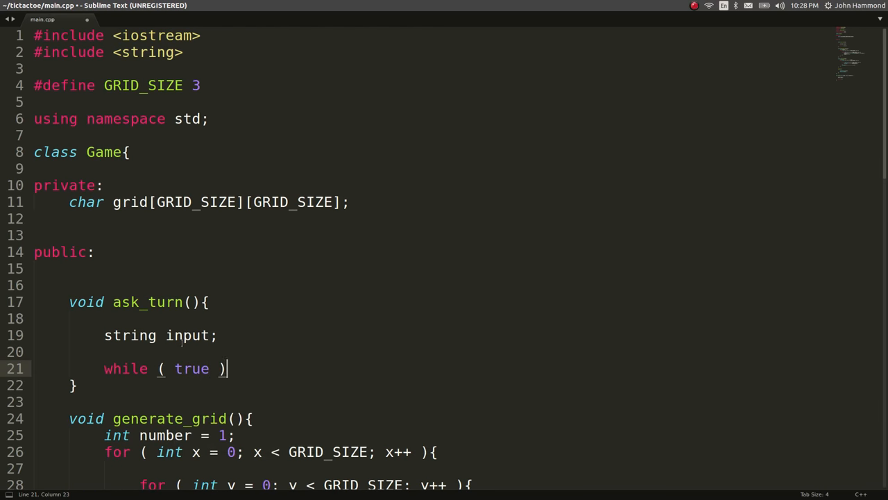
type("{")
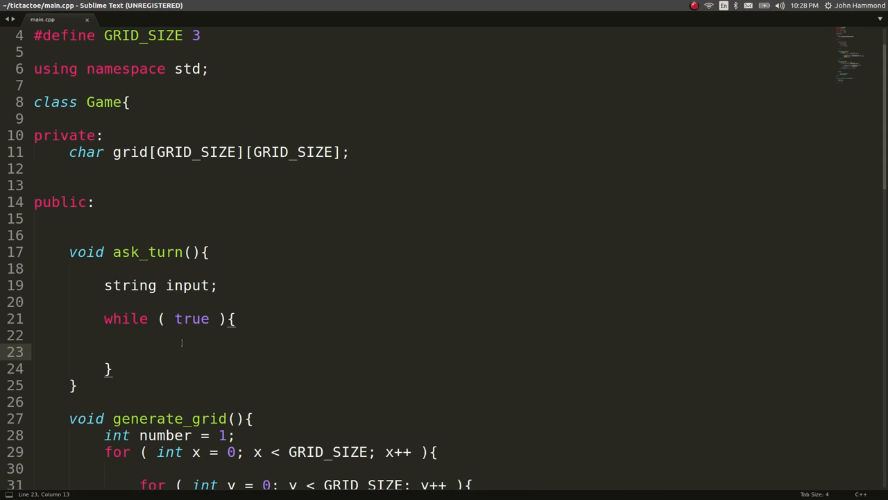
Print "Where would you like to play?" and read the reply with getline(cin, input).
type("puts(\"\")")
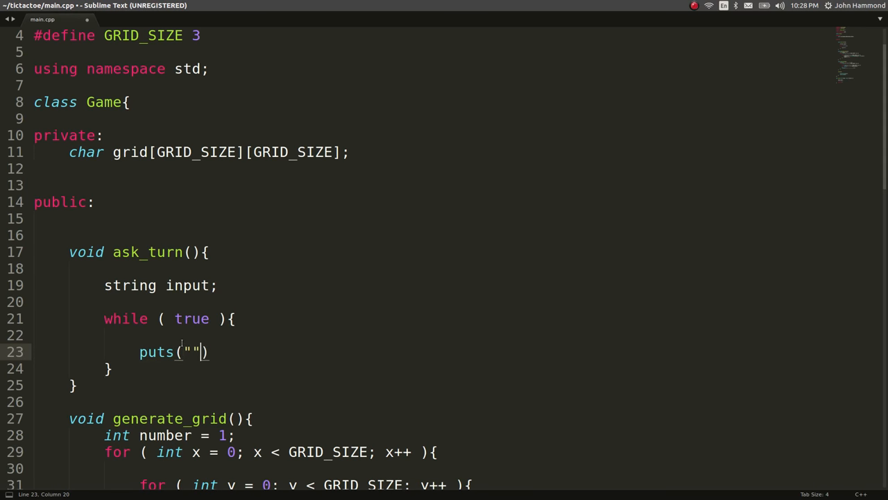
type("Whe")
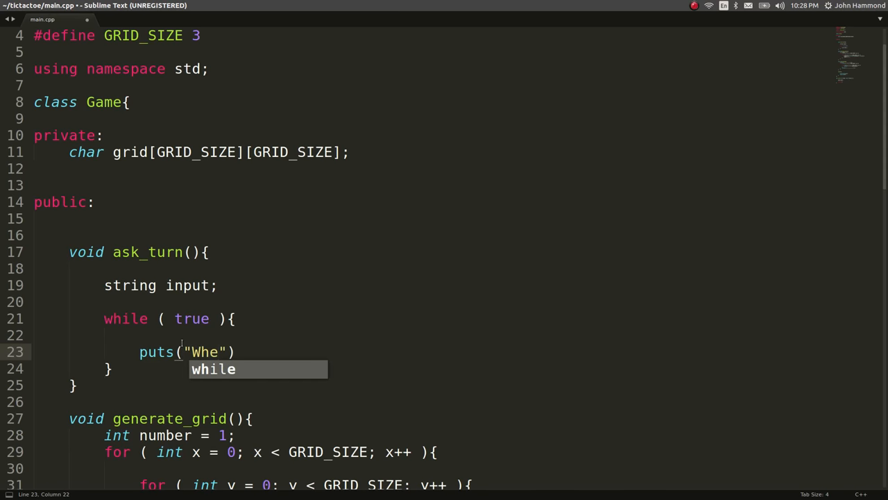
type("re would you")
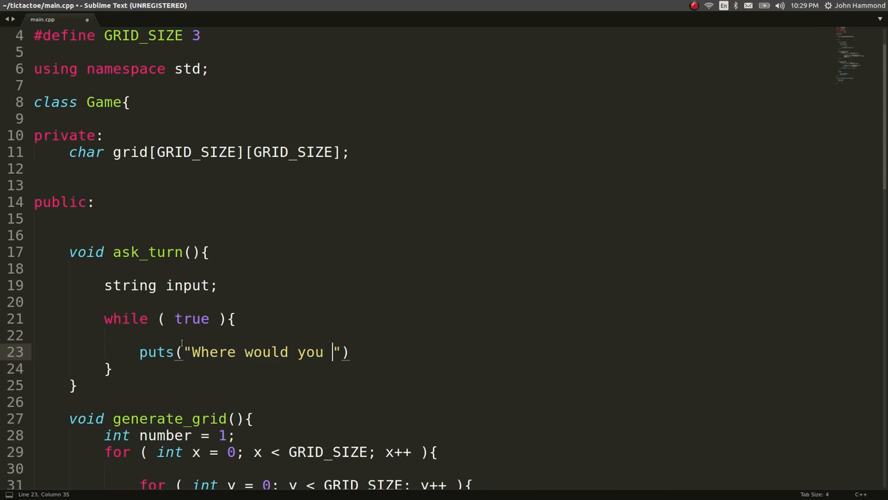
type("like to play?")
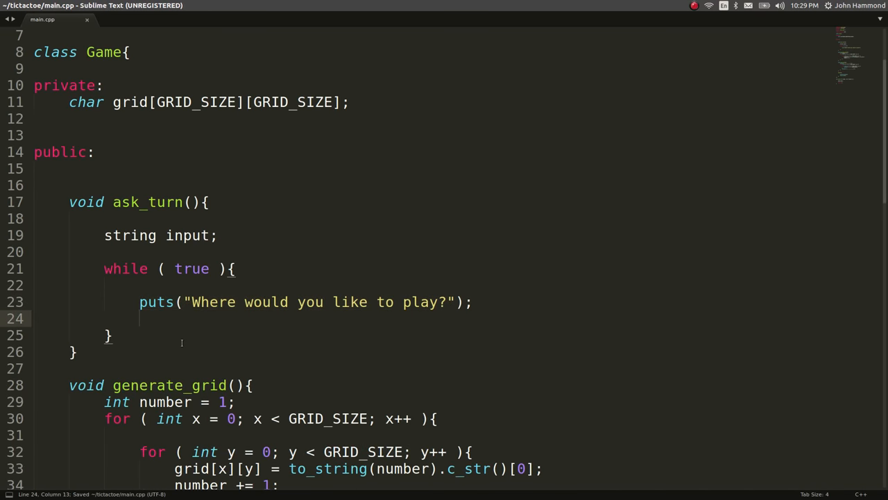
type("getl")
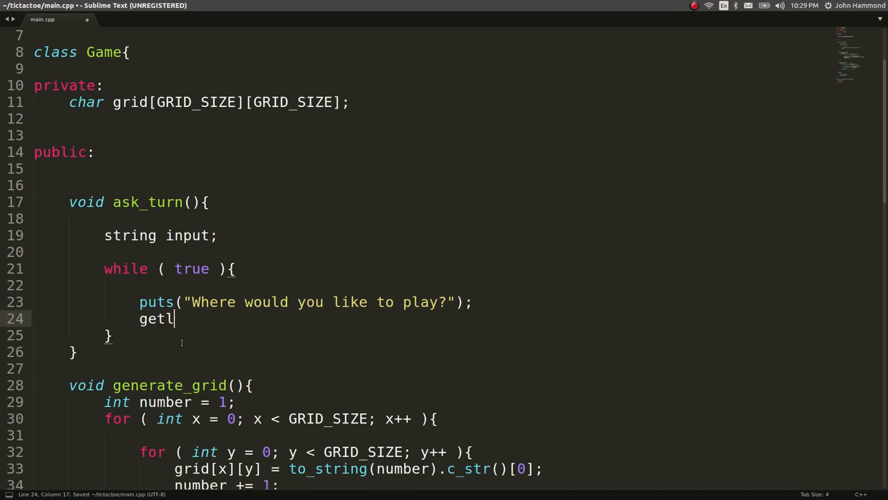
type("ine(cin, input);")
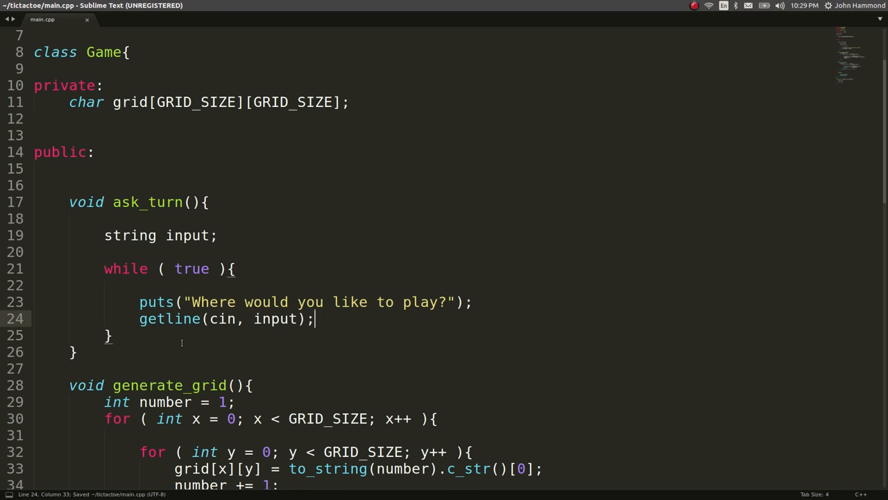
double_click(274, 318)
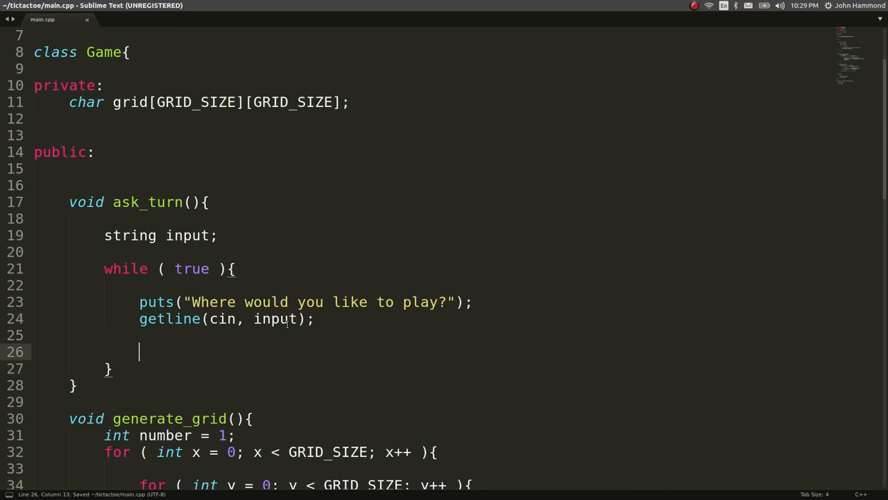
Add an if (input != "") block with an else printing "You must enter something!".
type("if ( inpu")
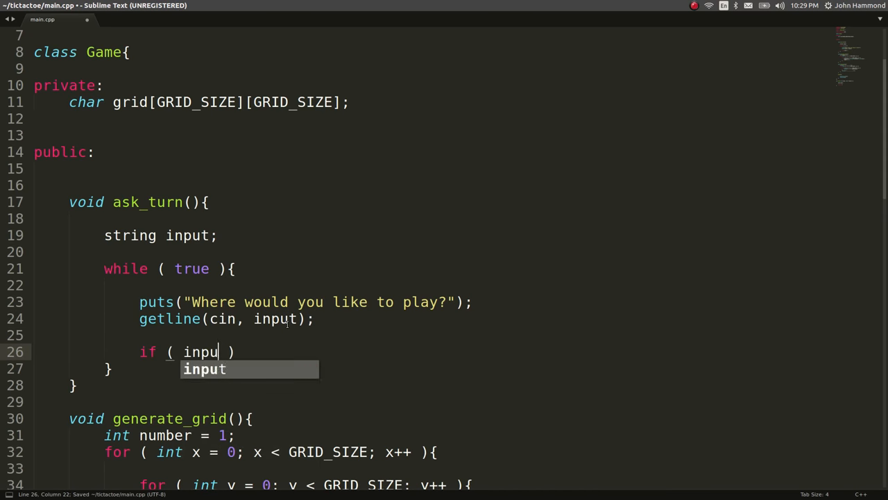
type("!= \"\"")
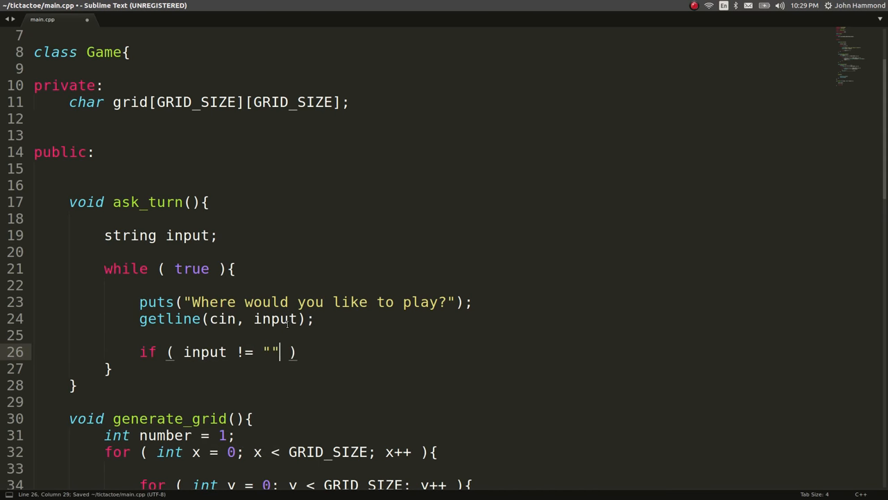
type("{")
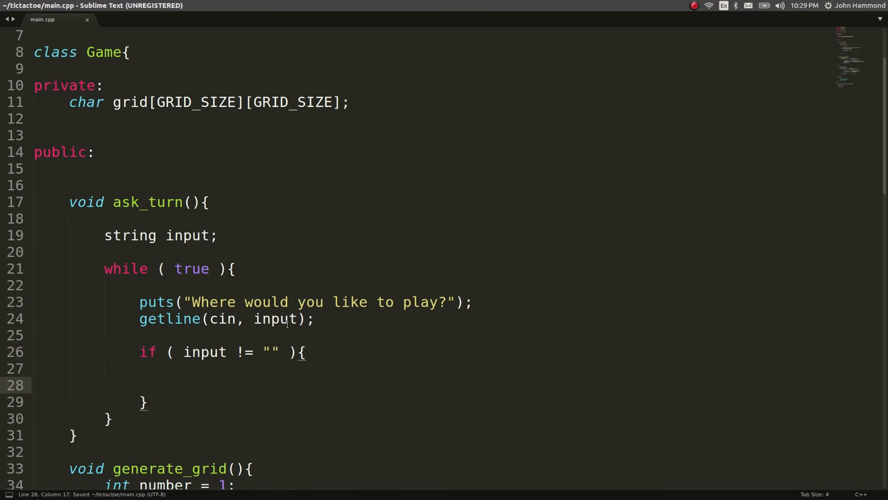
type("// handle it")
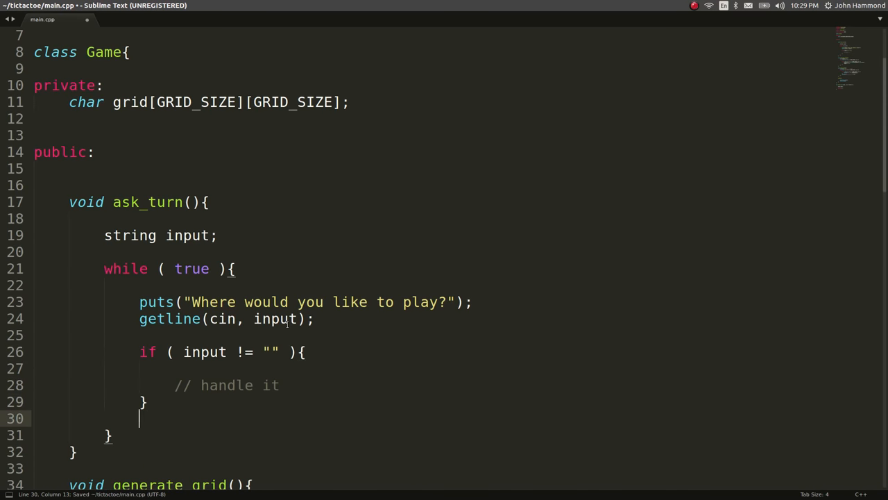
type("else{")
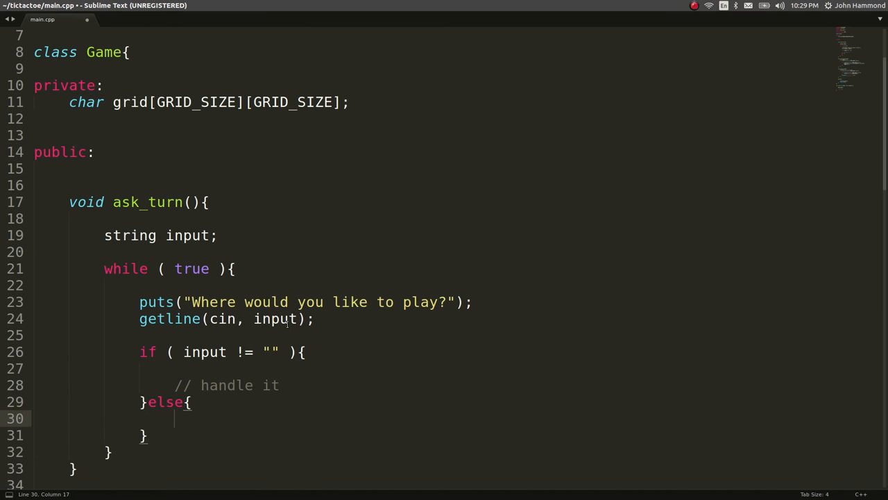
type("puts(*)")
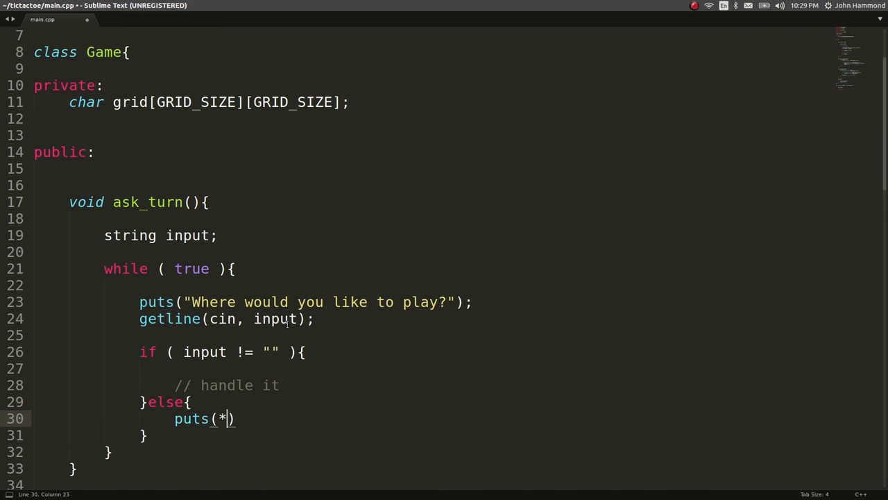
type("\"Y\"")
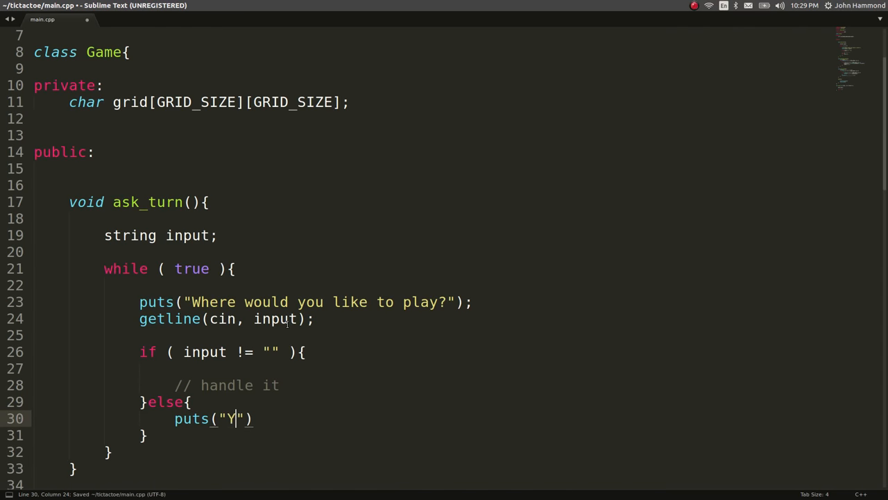
type("ou must enter some")
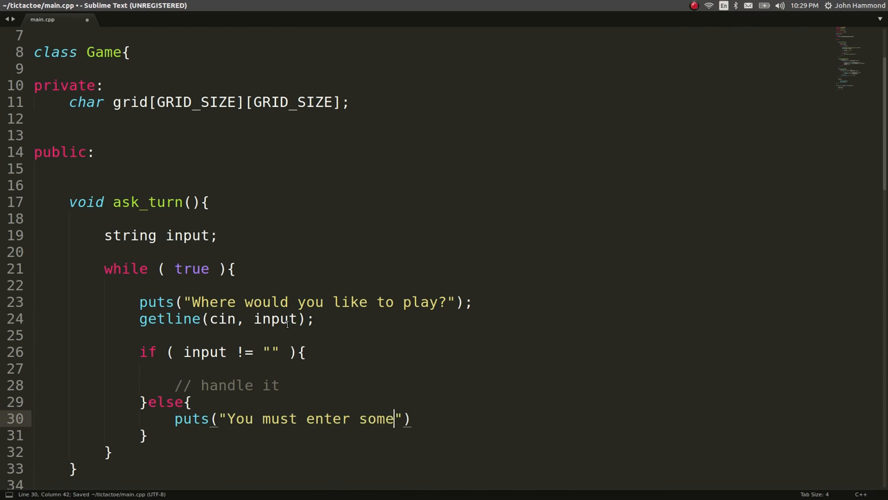
type("thing!\");")
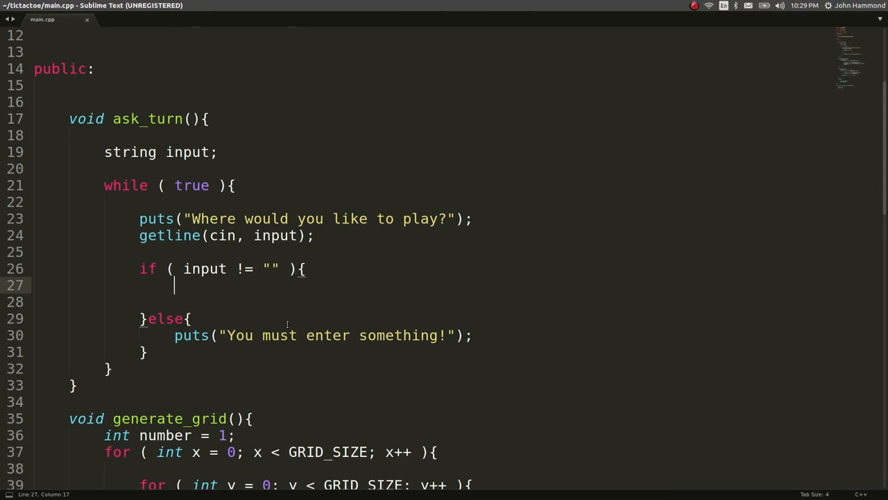
Replace the // handle it placeholder with char entered = input.c_str()[0];.
type("// 1")
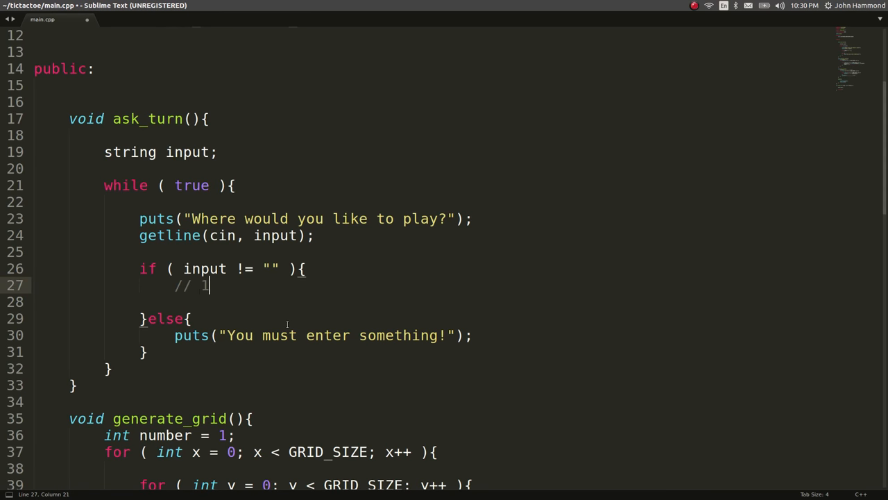
type("3,")
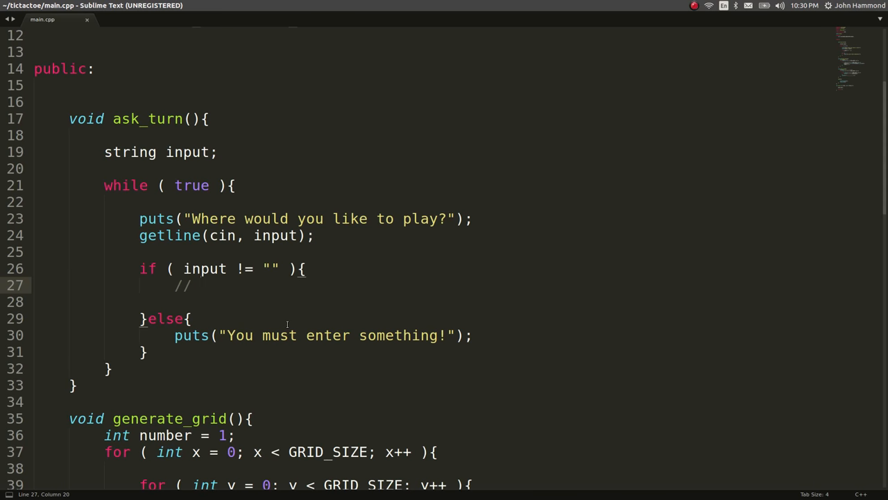
type("char")
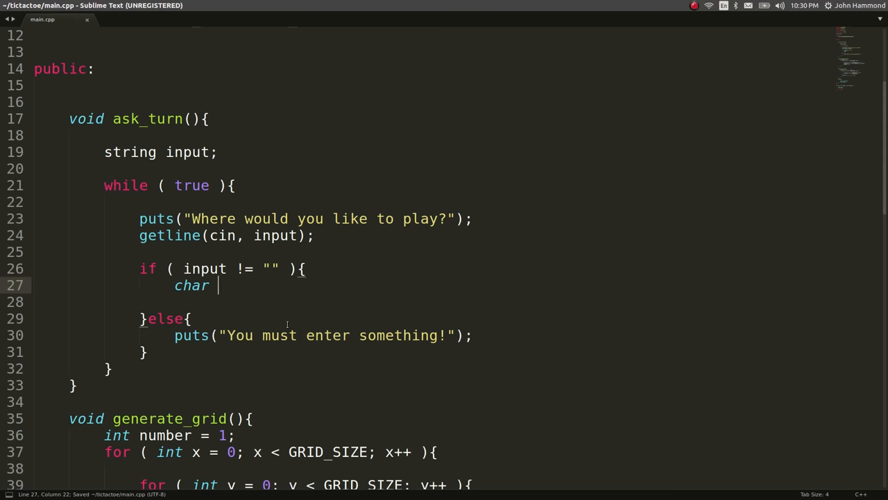
type("entered =")
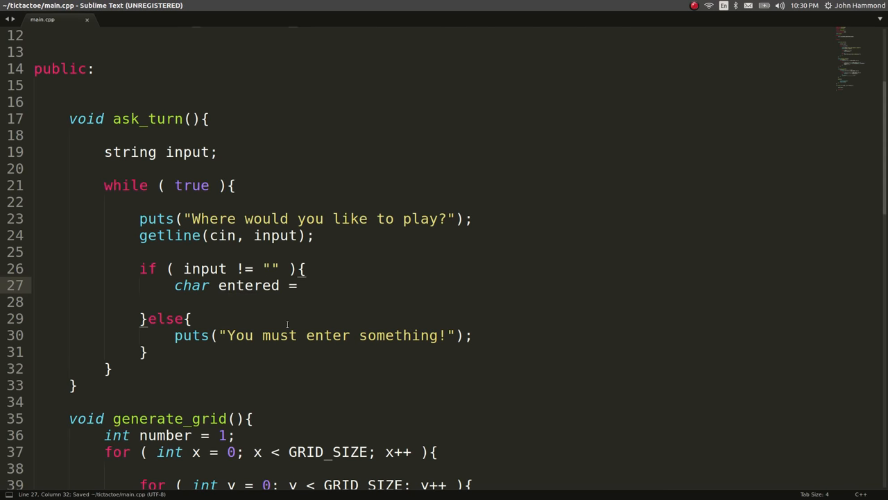
type("i")
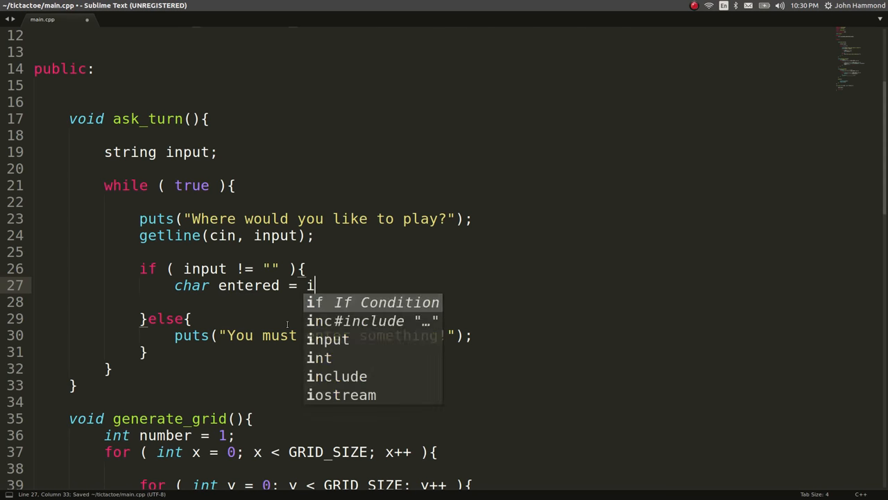
type("nput.")
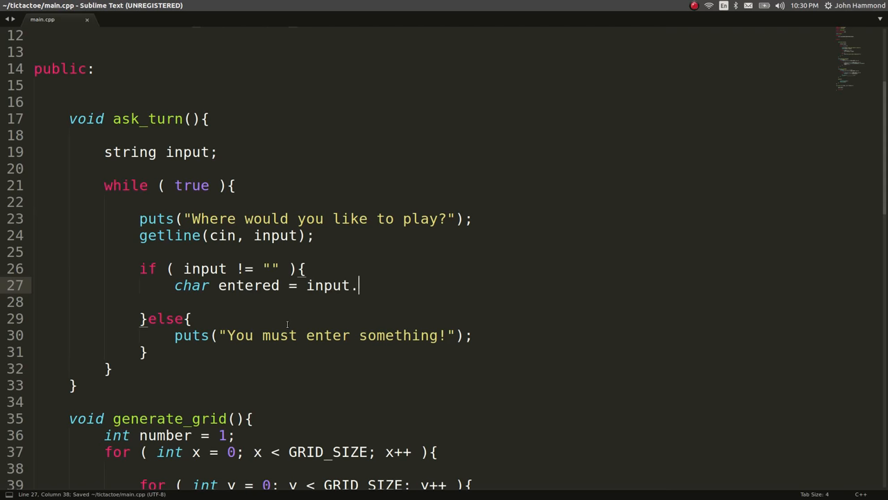
type("c_str()")
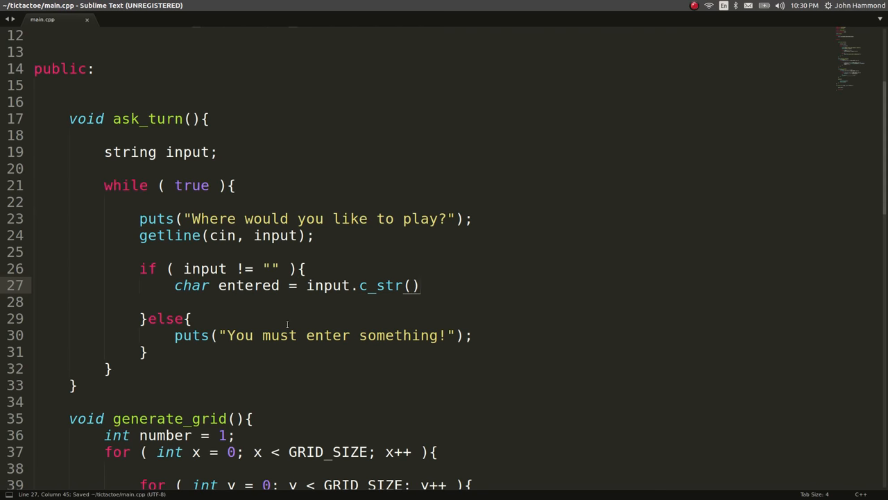
type("[0];")
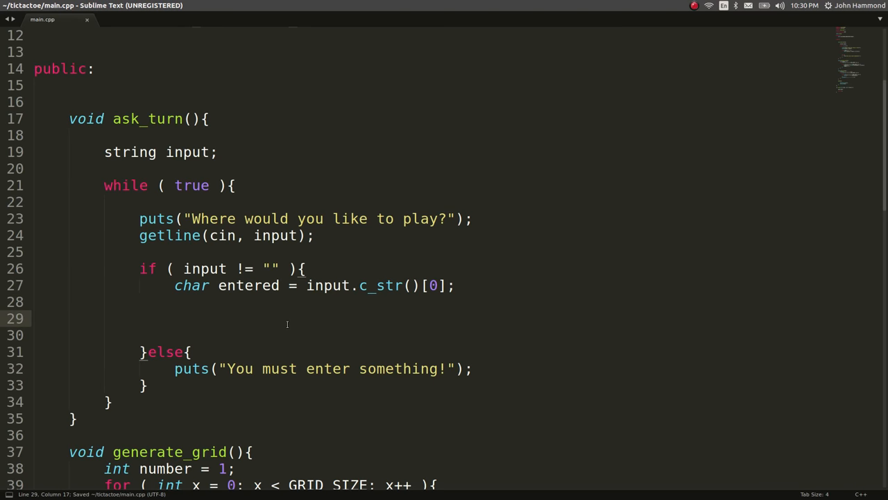
Write the nested if (entered >= '1' && entered <= '9') and open its empty body.
left_click(175, 317)
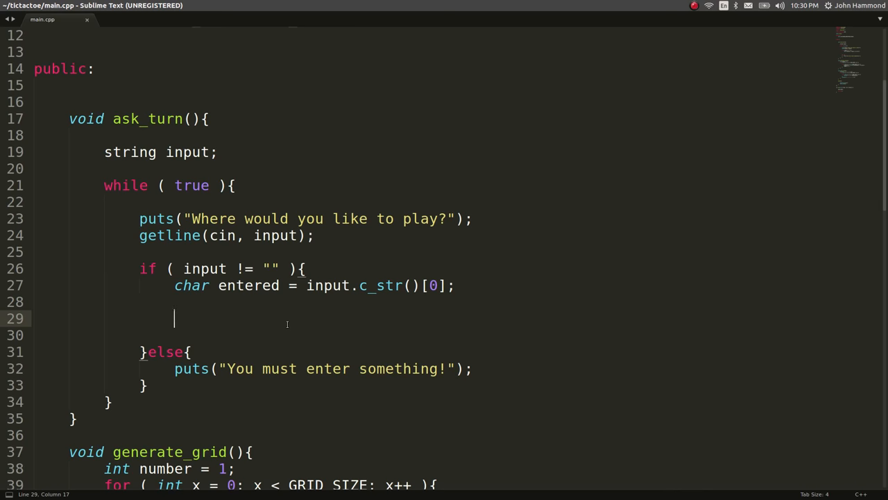
type("if (  )")
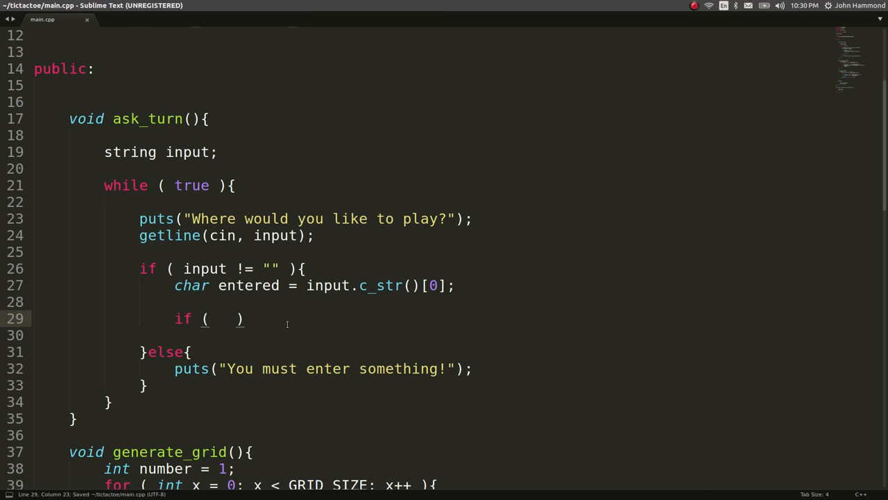
type("e")
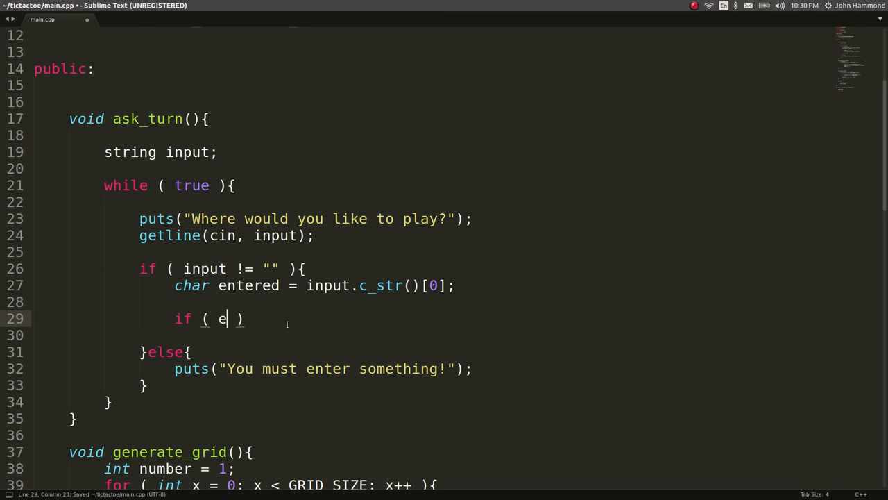
type("ntered >= '1")
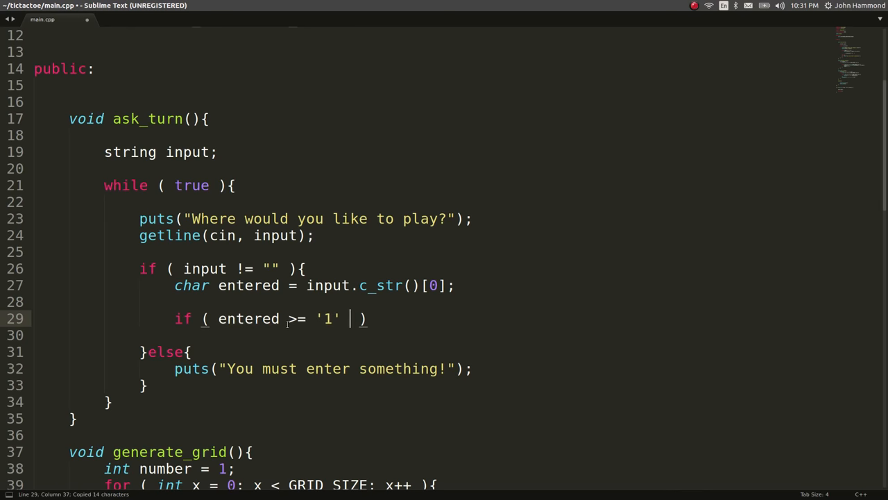
type("&& entered >= '1'")
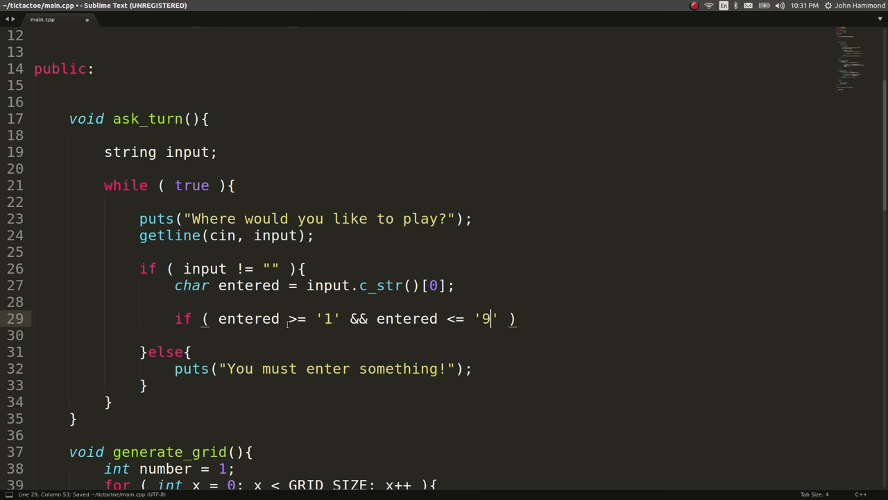
left_click_drag(286, 318, 498, 317)
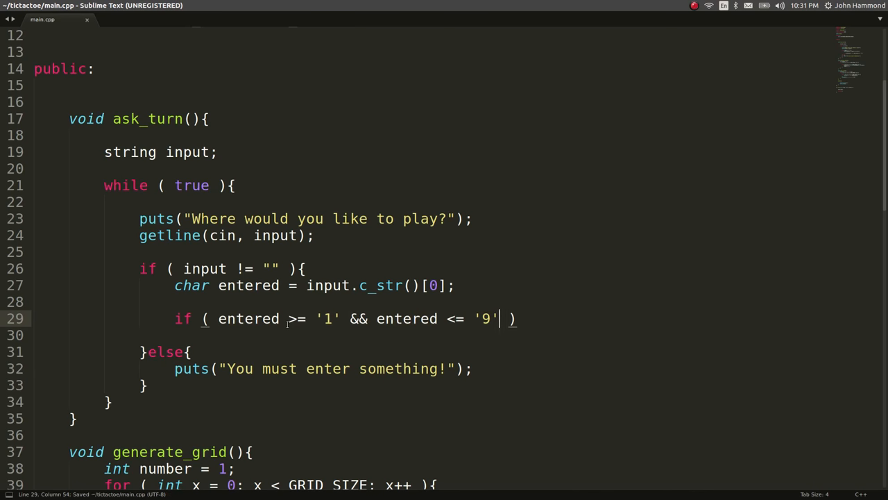
type("{")
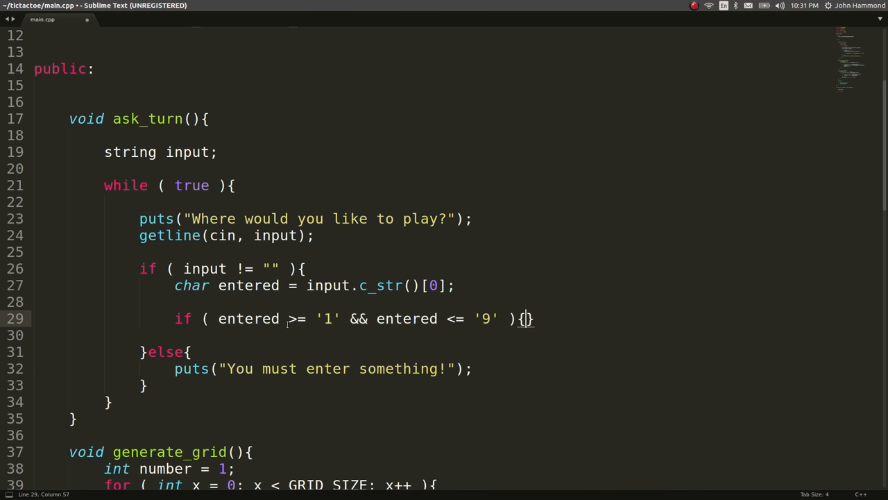
key("Return")
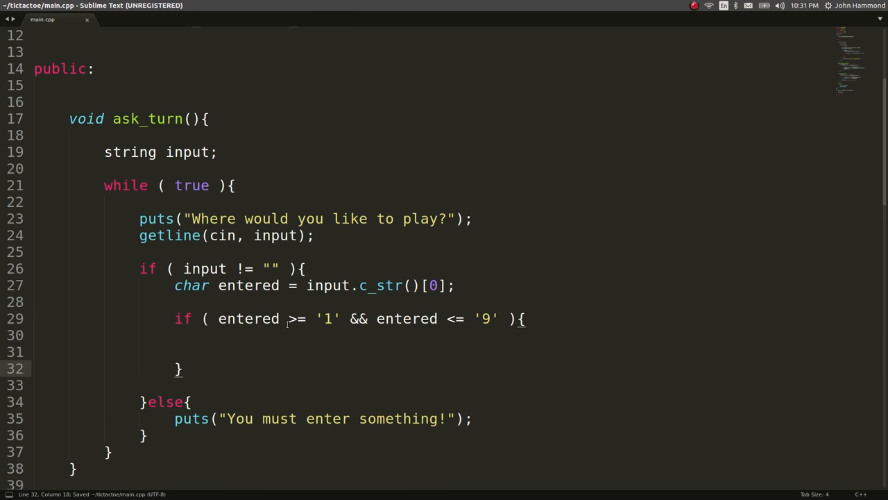
Add an else branch printing "You have to play in range 1-9!" and remove the placeholder comment.
type("//")
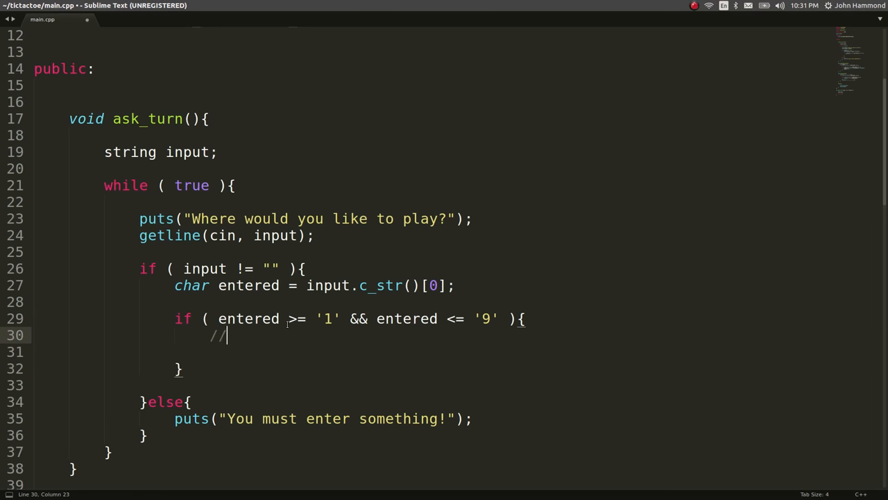
type("handle it")
left_click(201, 369)
type("else{")
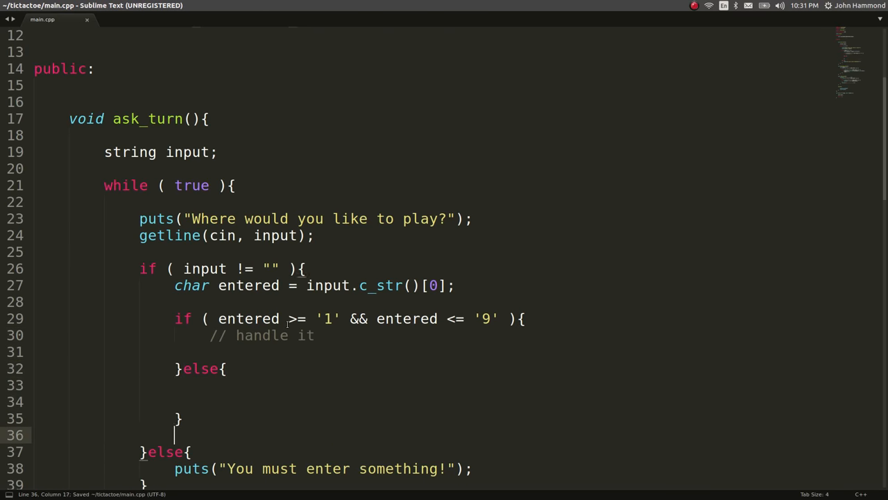
type("p")
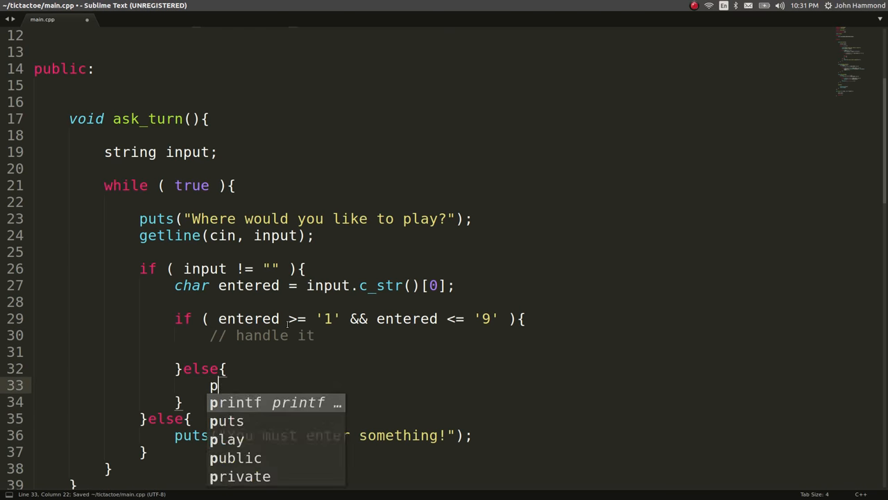
type("uts(\"You\"")
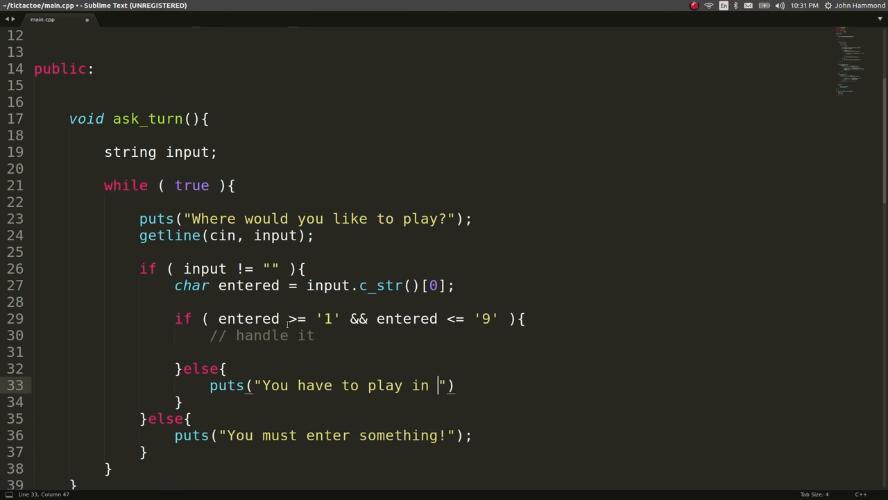
type("range 1-9!")
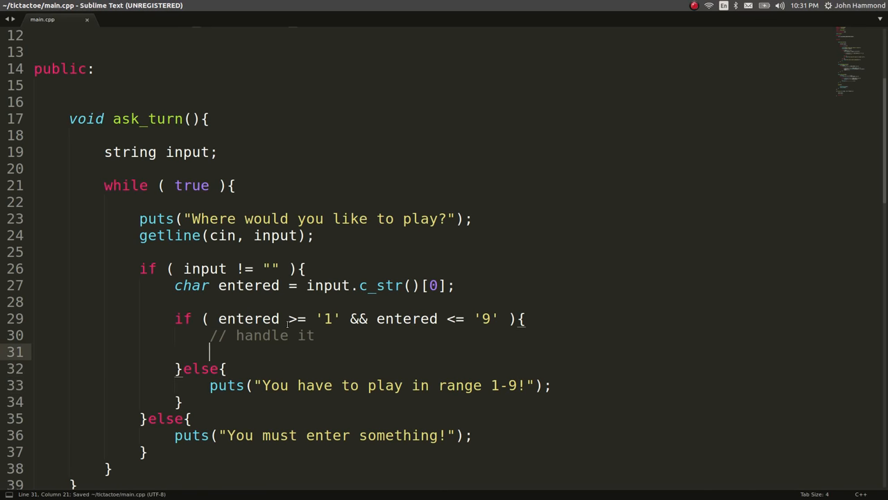
key("Backspace")
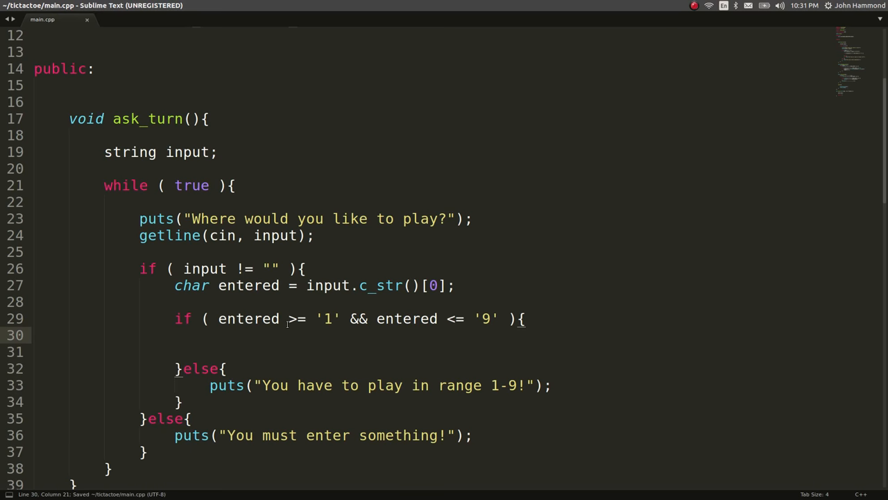
Echo valid digits with cout << "You entered " << entered << endl.
type("co")
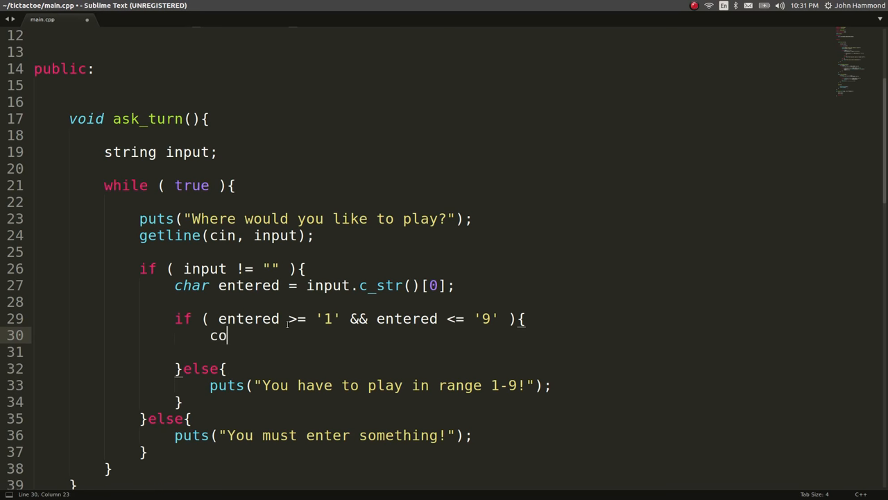
type("ut << \"You e")
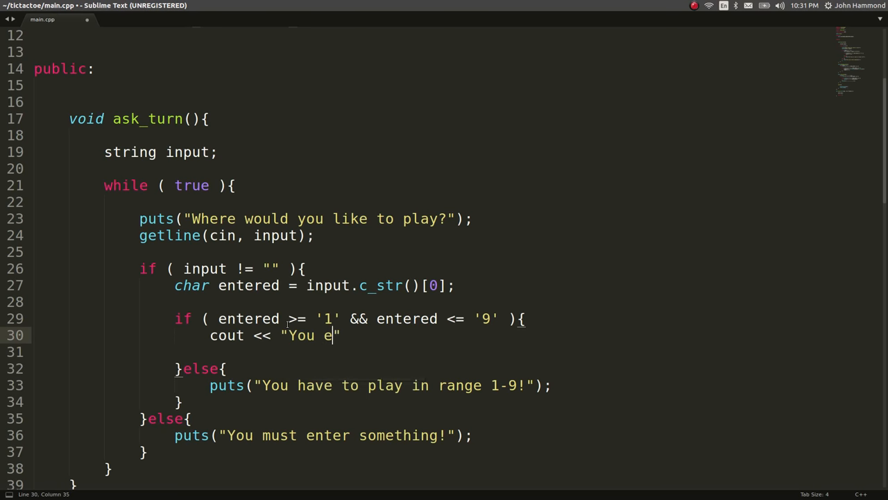
type("ntered")
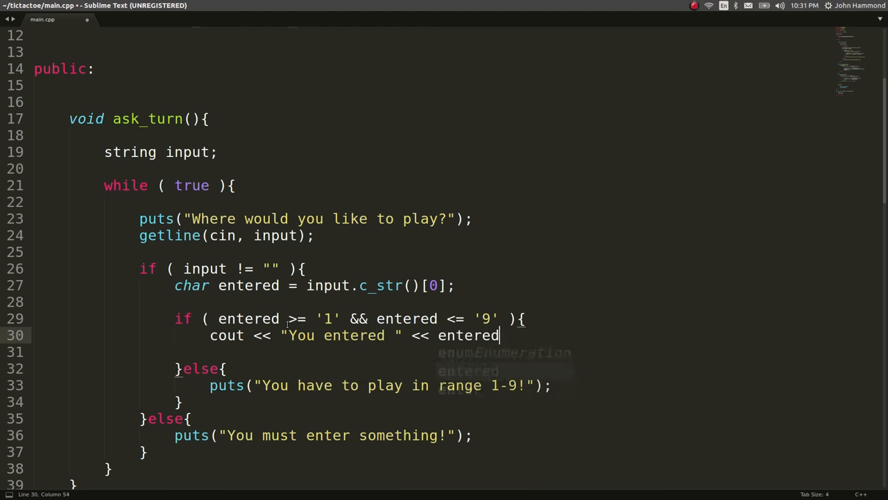
type("<< endl;")
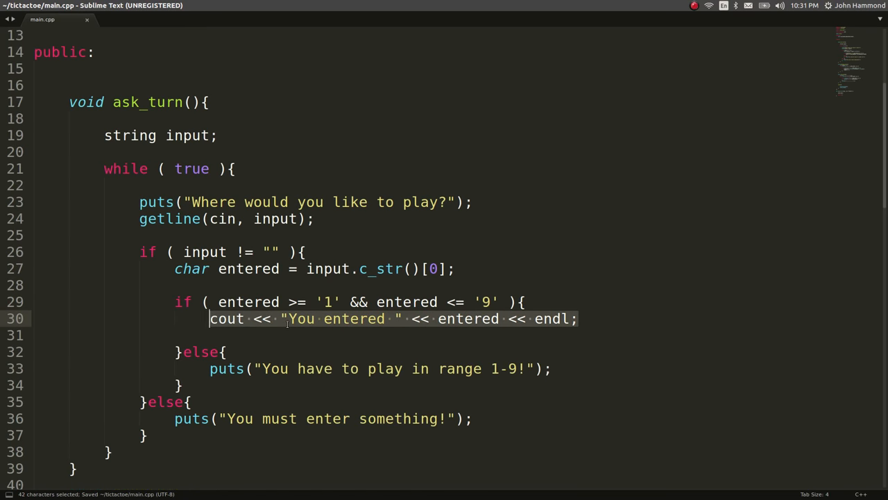
Rebuild and run ./main in Terminal, testing a word, an empty line, and digits 5 and 9.
scroll("down", 3)
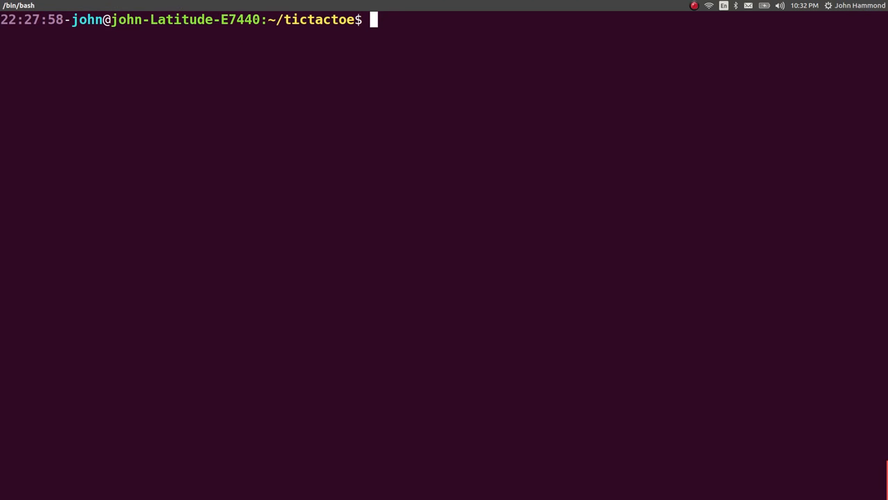
type("ls")
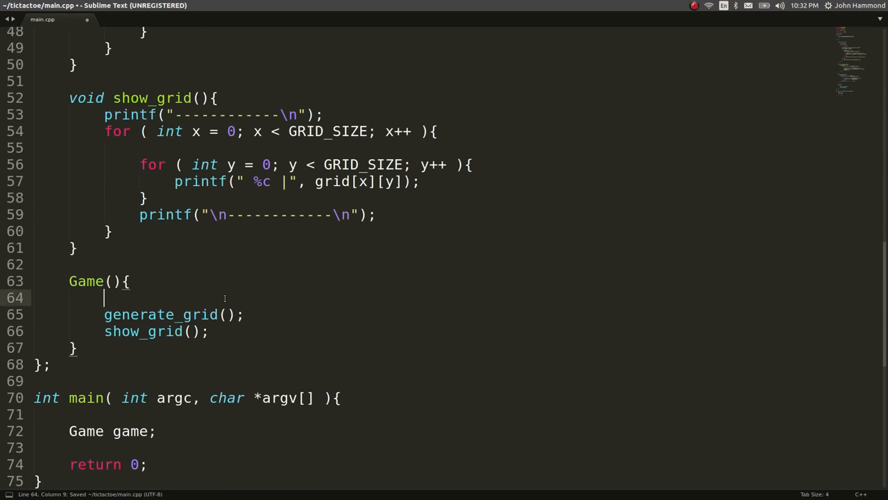
type("ask")
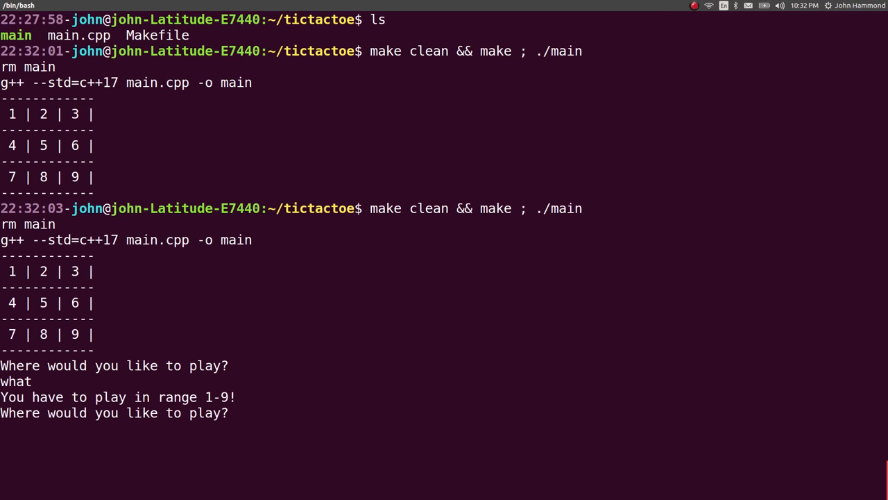
key("Return")
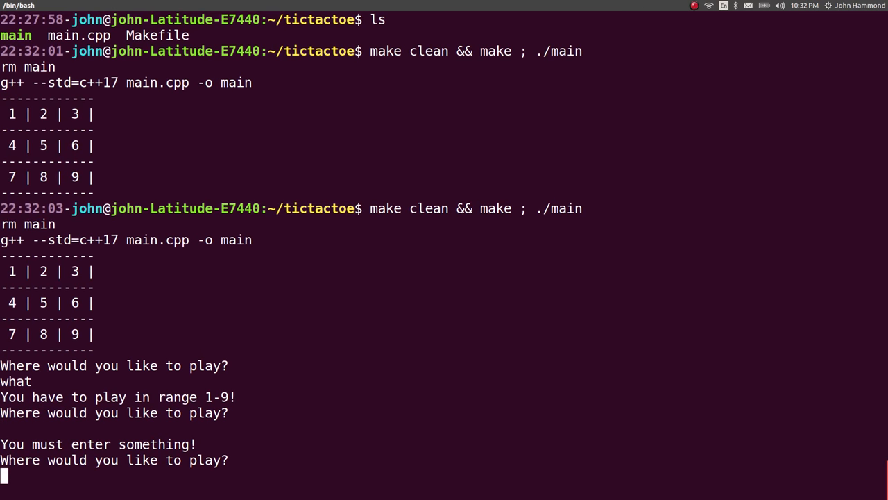
type("5")
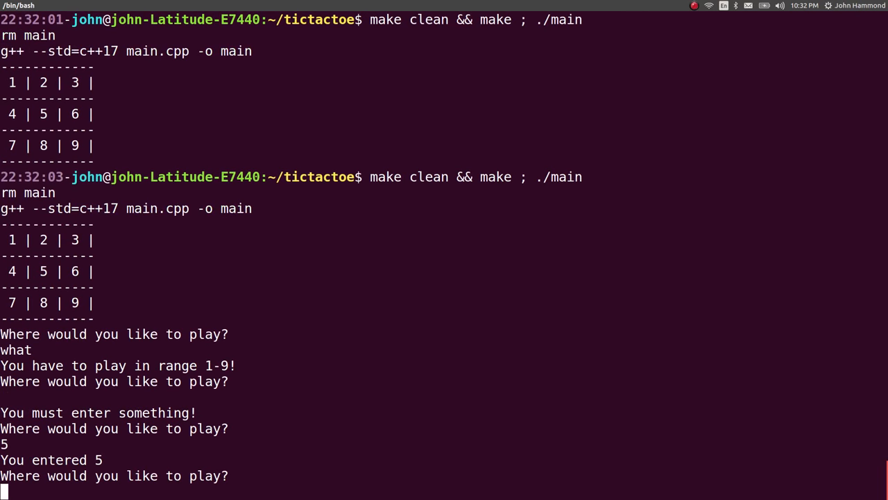
type("9' ){")
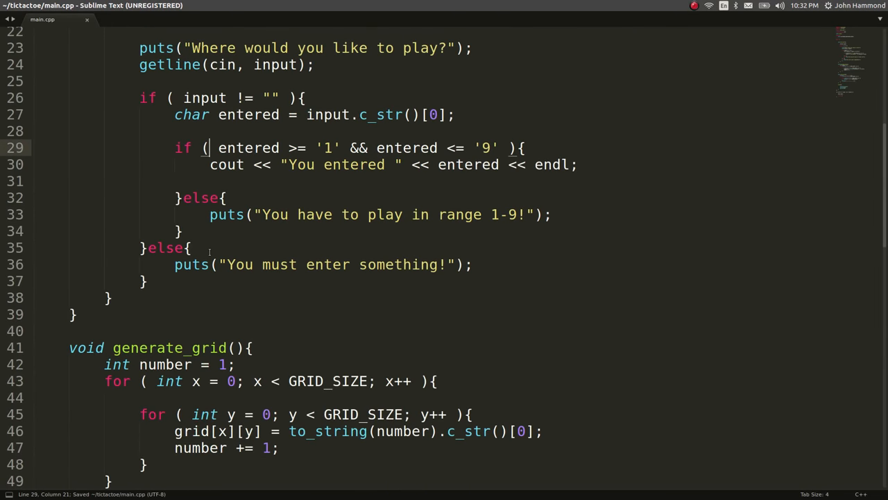
Replace the 'You entered' echo with int entered_number = entered - '0';.
scroll("up", 3)
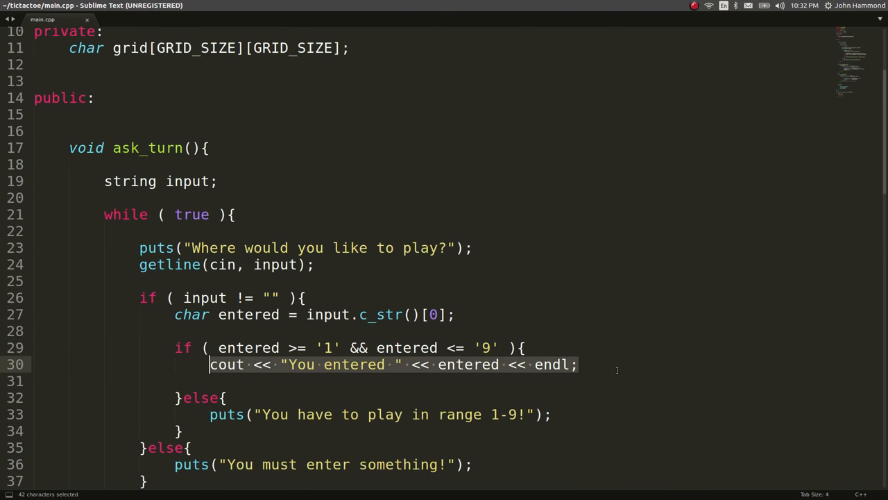
key("Delete")
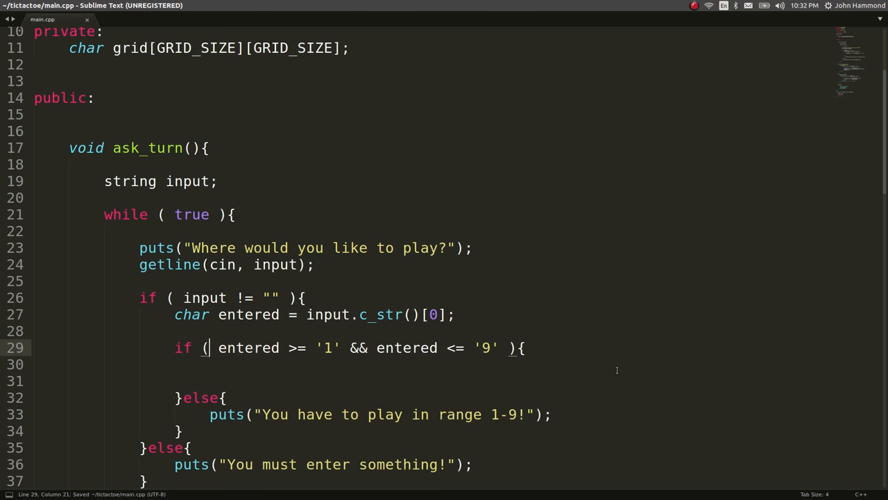
type("int")
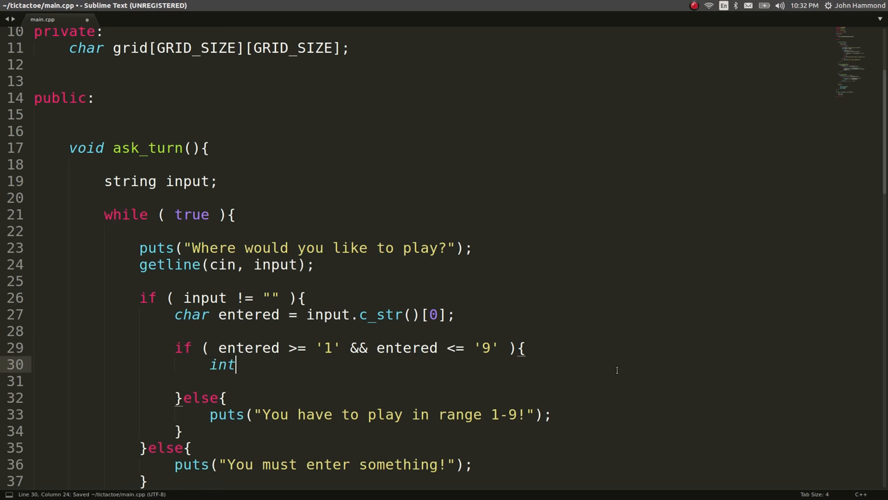
type("entered_n =")
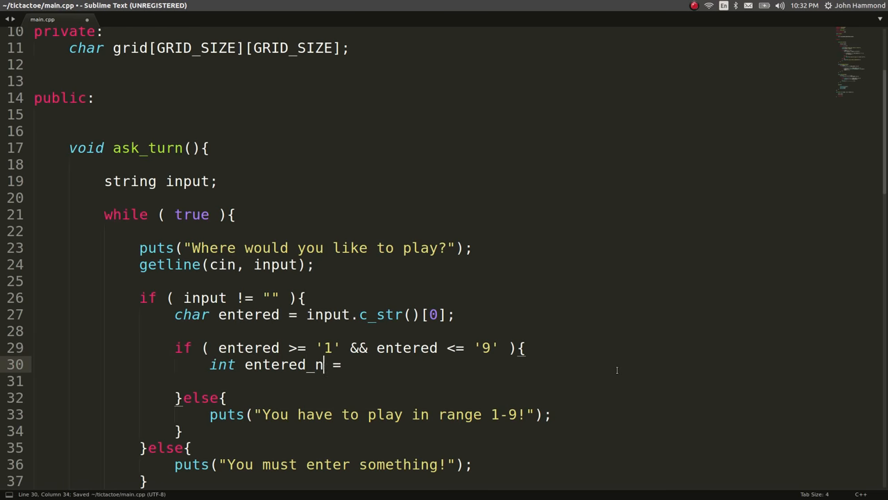
type("umber = e")
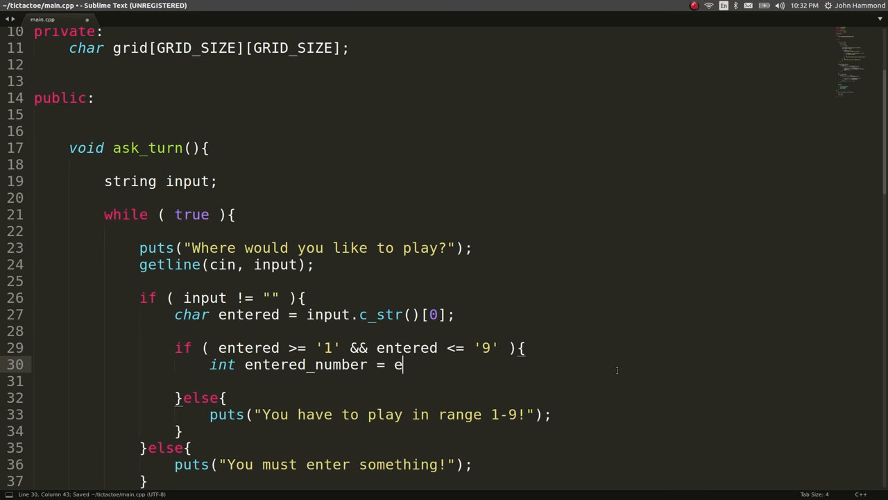
type("ntered")
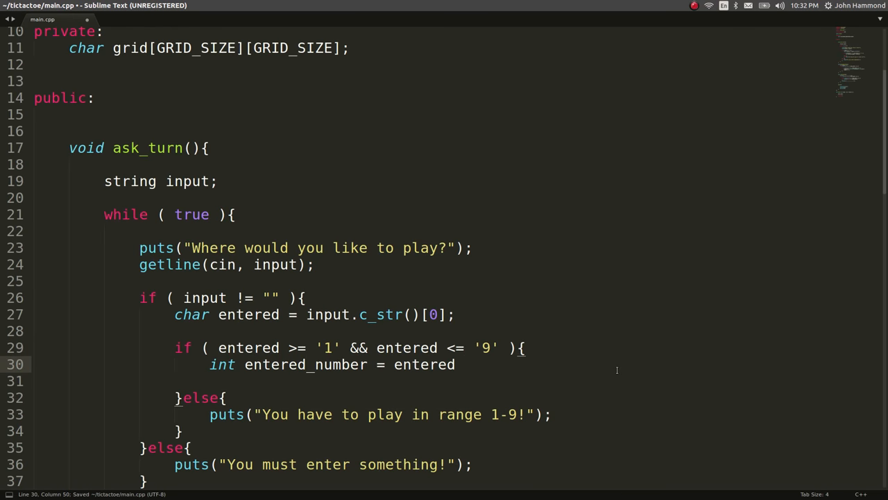
type("- ''")
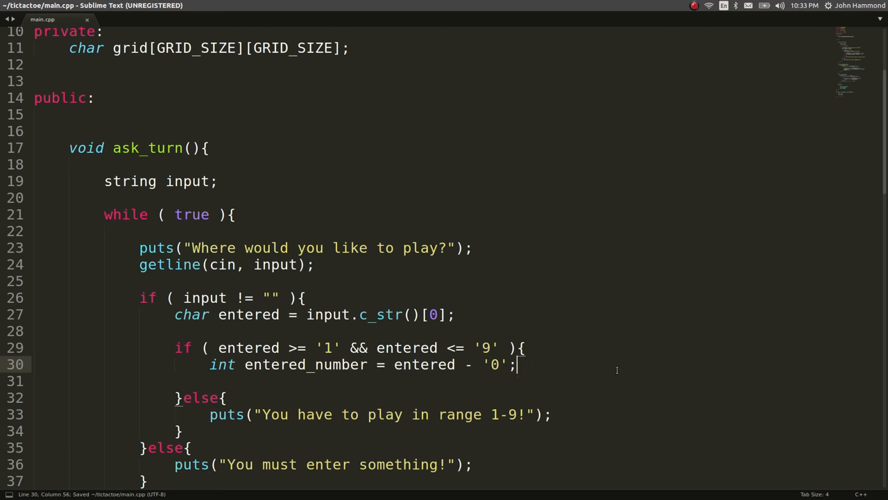
Add a new line declaring int index = entered_number - 1 inside the range check.
key("enter")
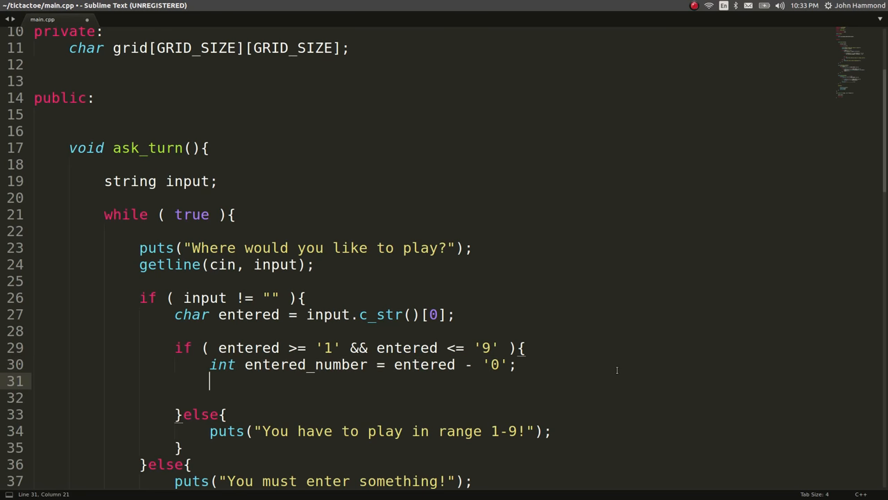
type("int")
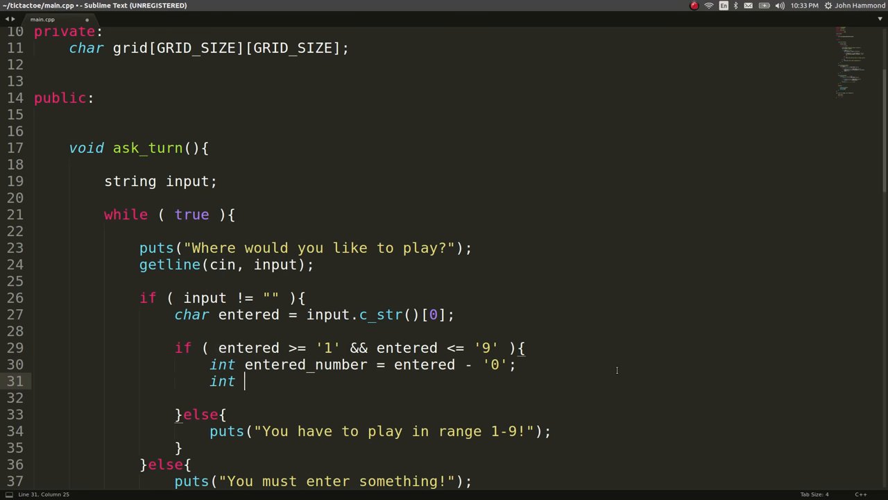
type("index =")
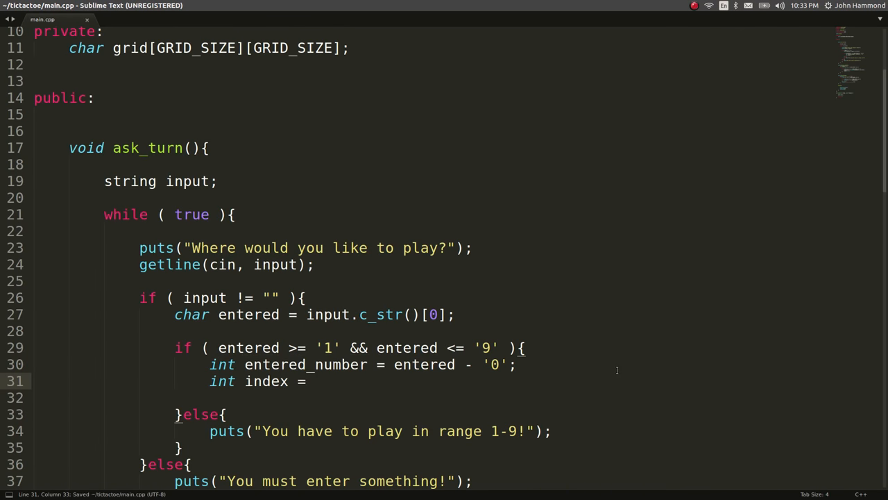
type("entered_number")
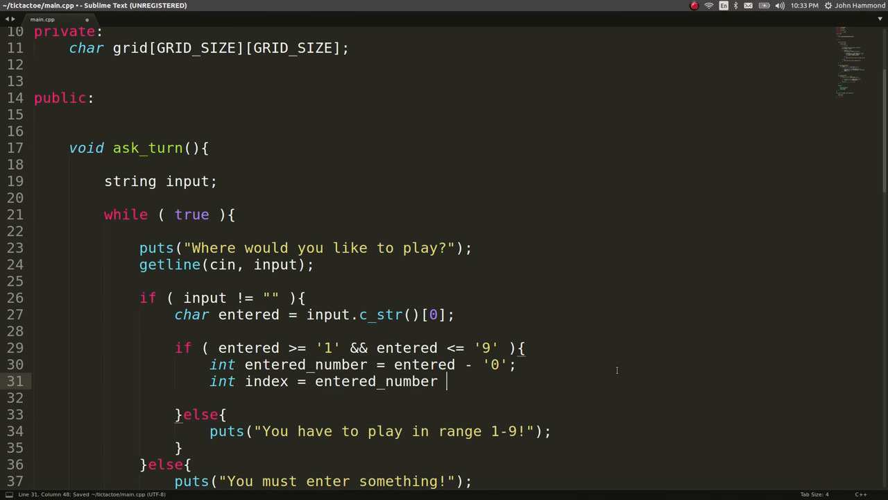
type("-")
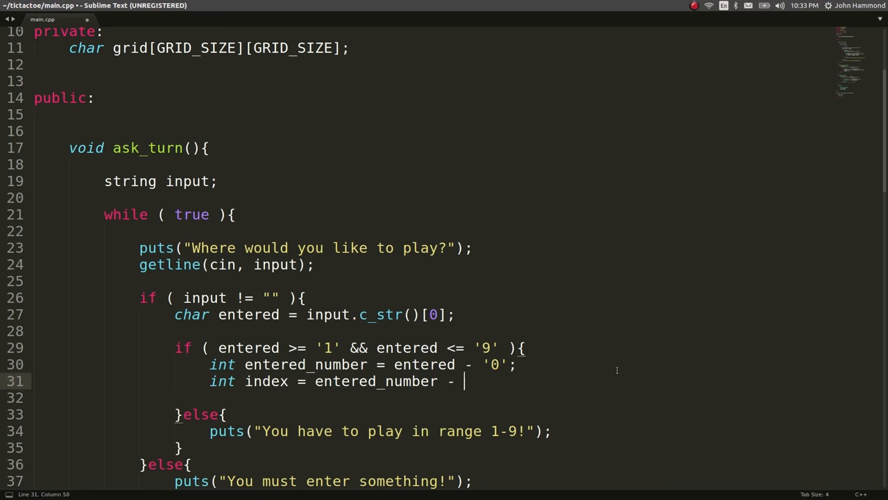
type("1")
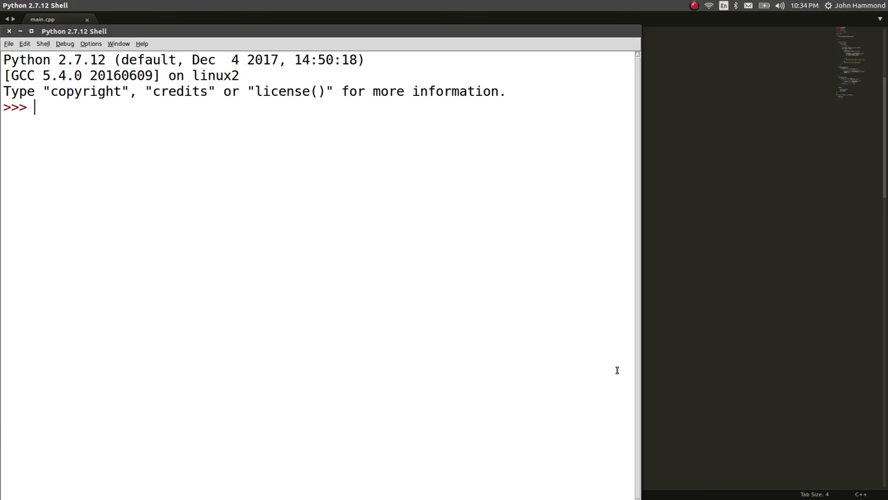
Evaluate 0/3 through 6/3 and 0%3 through 3%3 in the IDLE shell.
type("0 /")
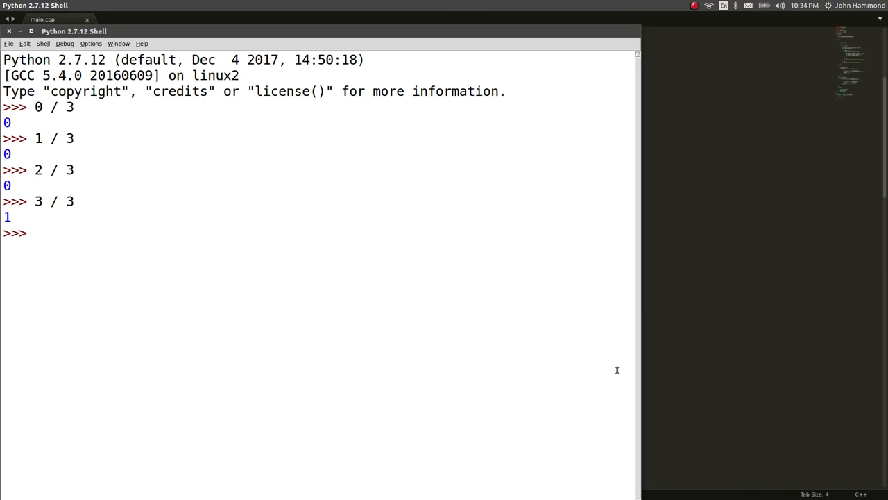
type("3 / 3")
type("0")
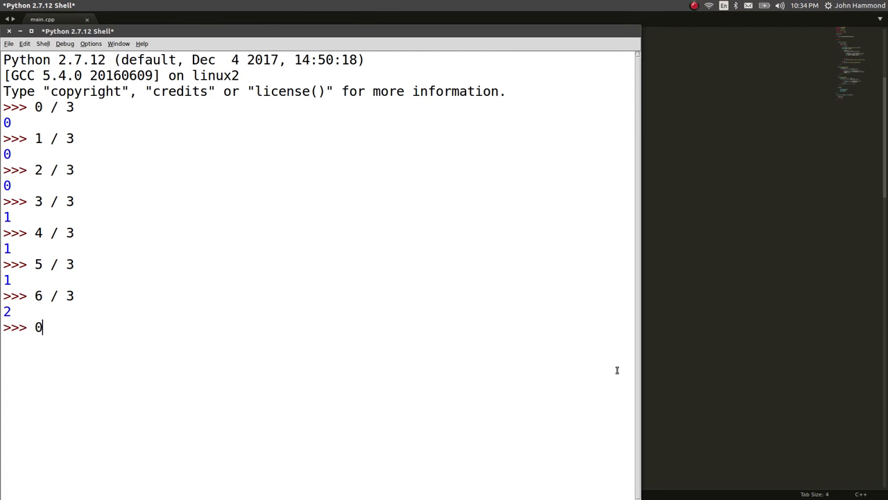
type("% 3")
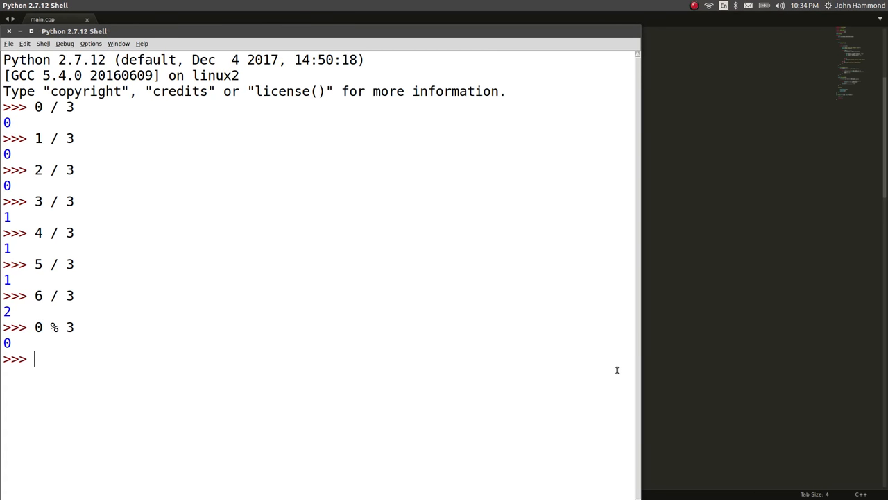
type("1 % 3")
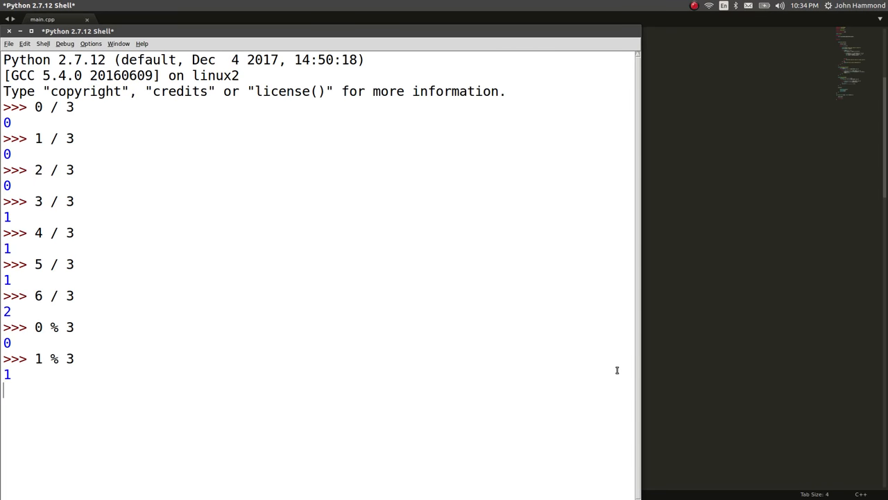
type("2 % 3")
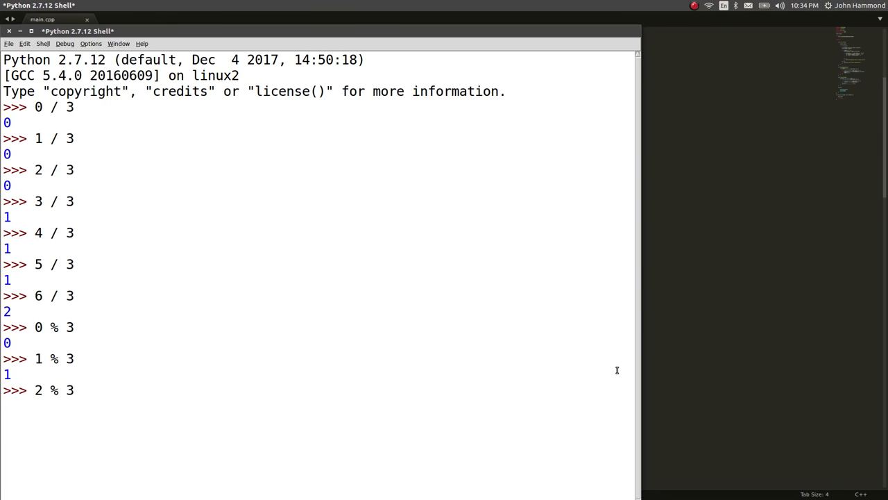
type("3 %")
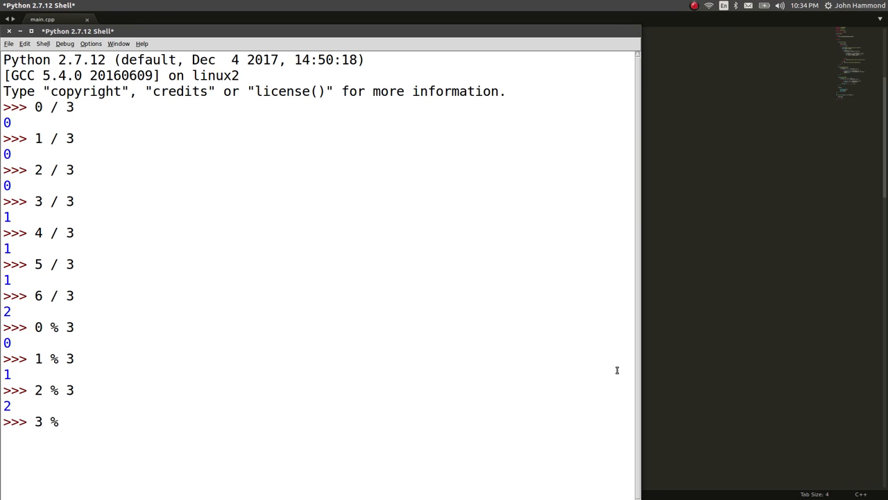
key("Return")
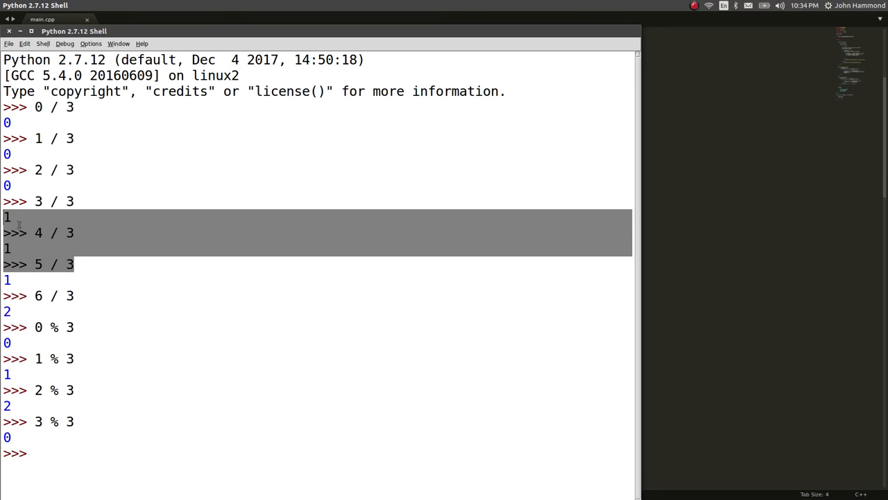
mouse_move(276, 182)
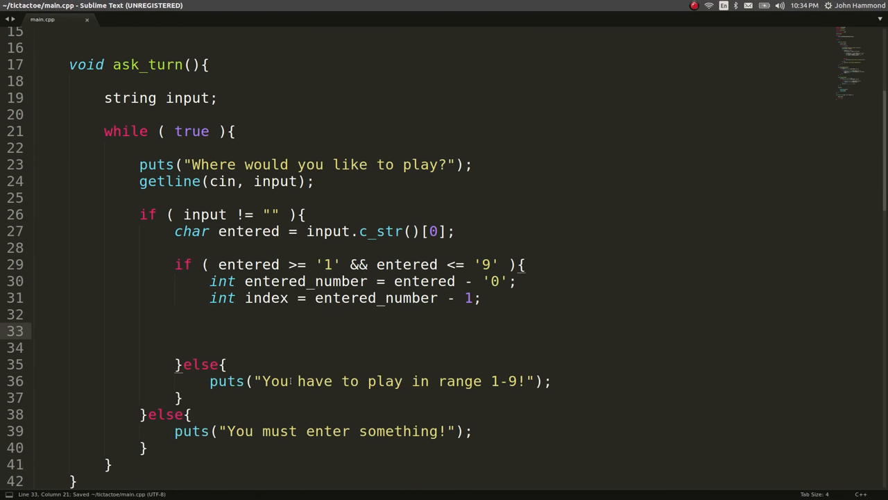
Compute int row = index / 3 and int col = index % 3.
type("int")
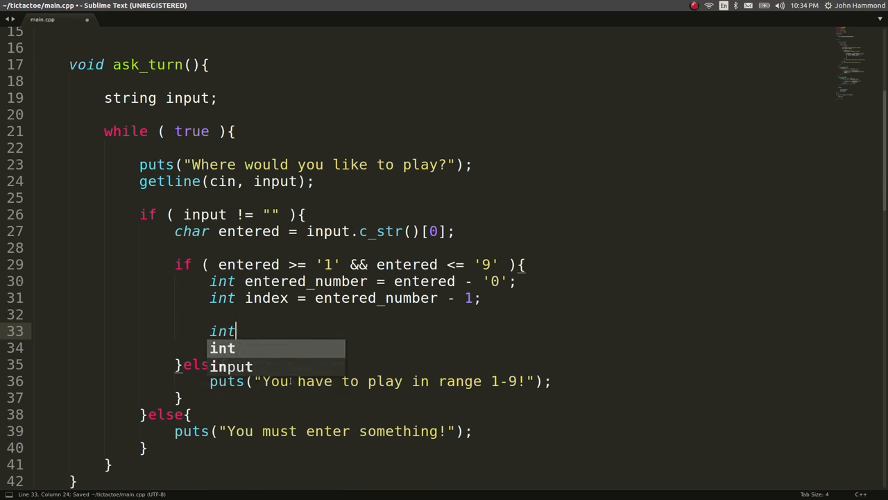
type("row = index")
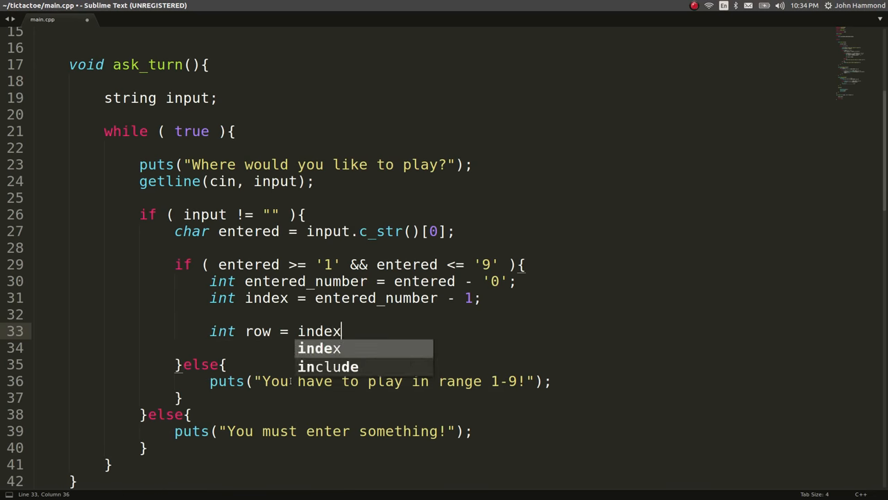
type("/ 3;")
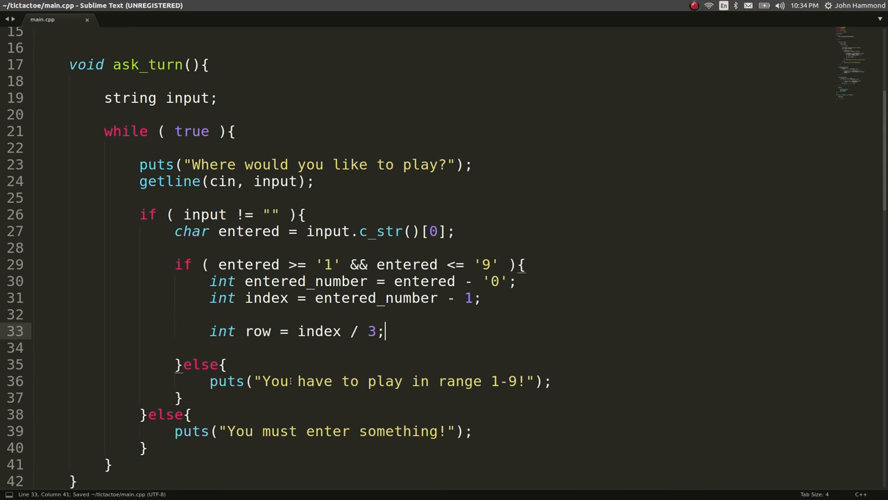
type("int c = index / 3;")
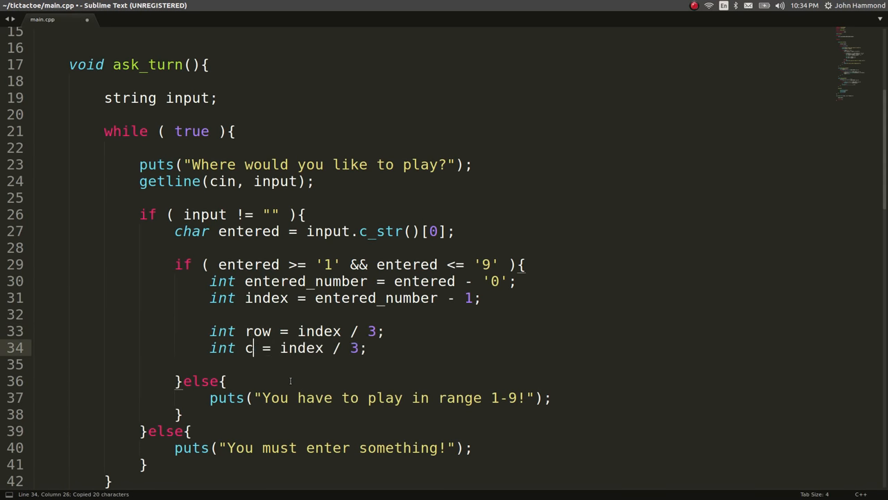
type("ol")
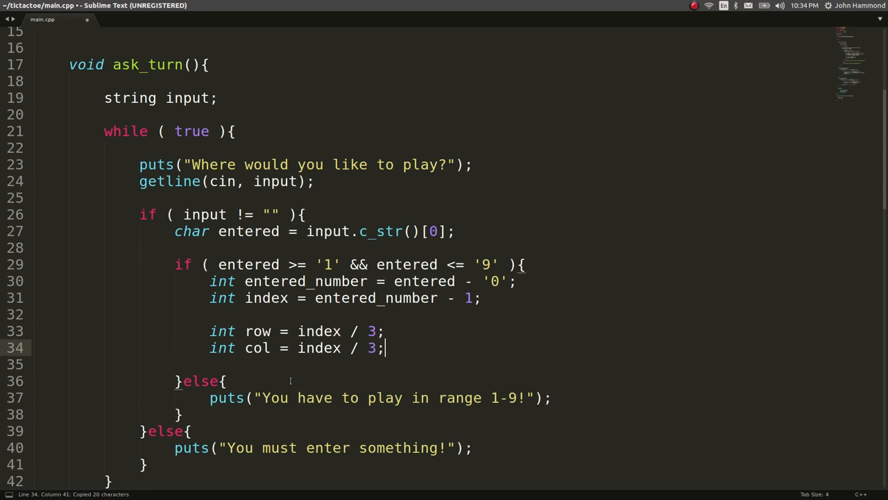
type("%")
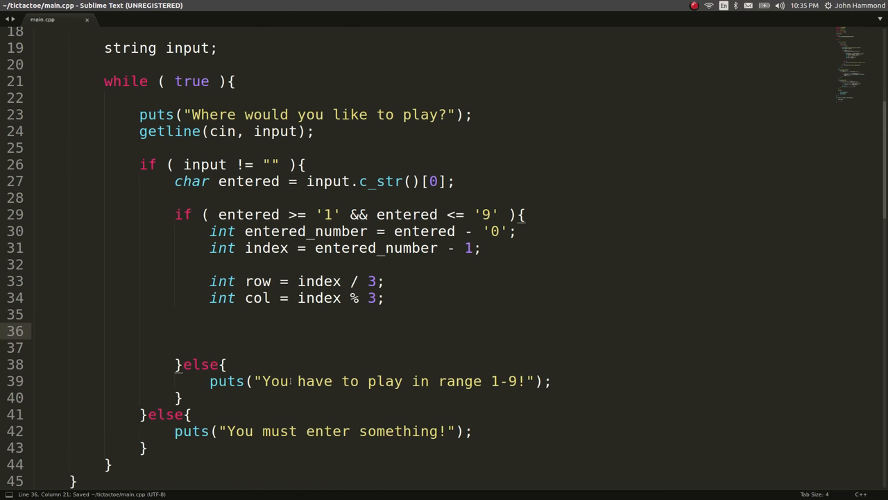
Store grid[row][col] in char grid_position and print 'You want to play at grid_position'.
type("grid_")
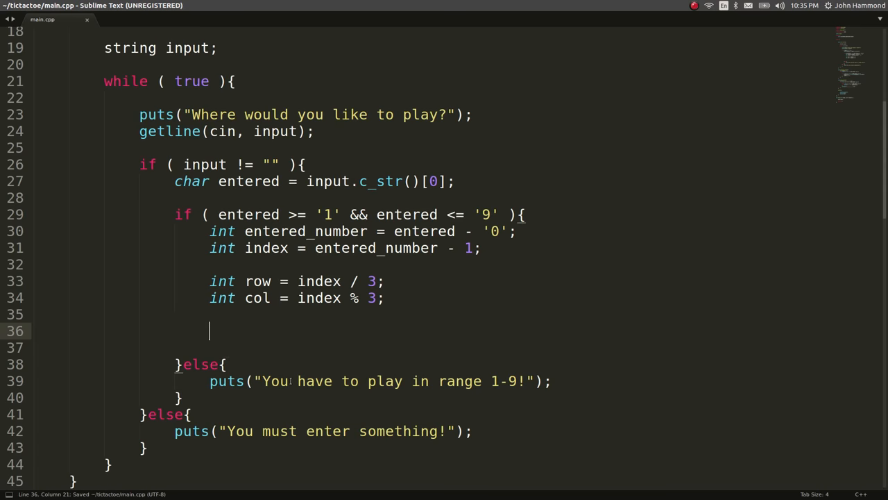
type("grid[row")
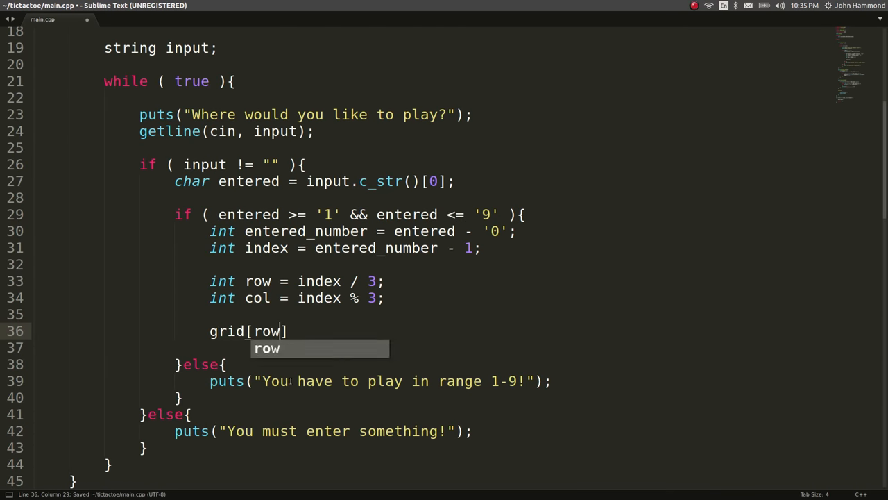
type("[col]")
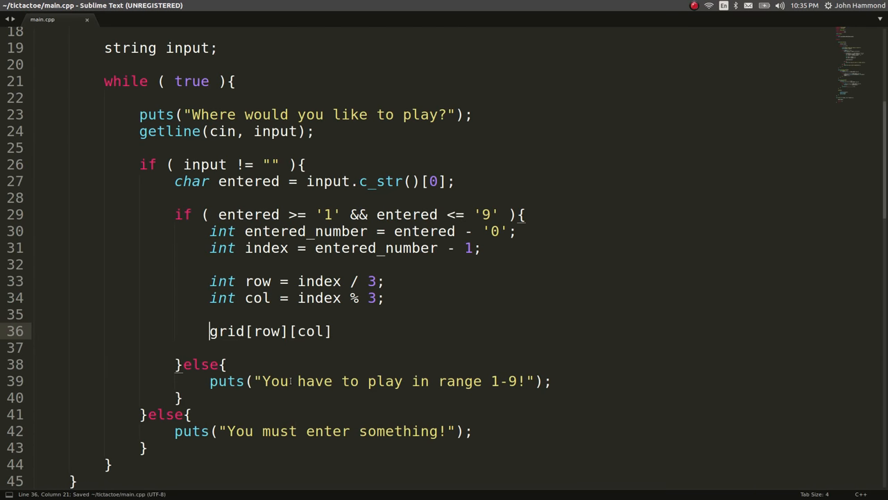
type("char")
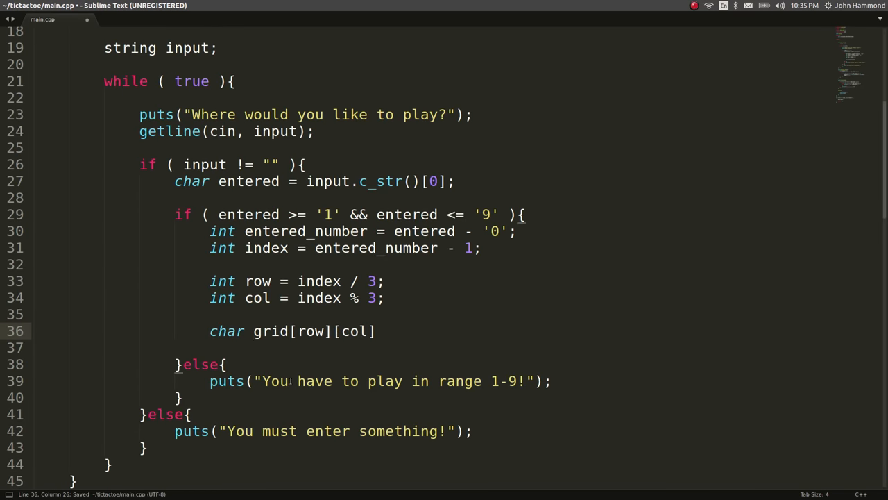
type("_position =")
type("co")
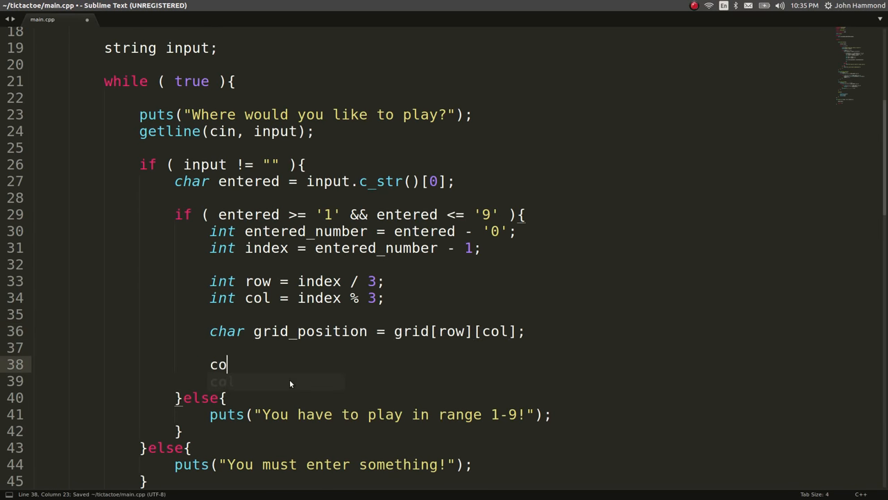
type("ut << \"You want to pla")
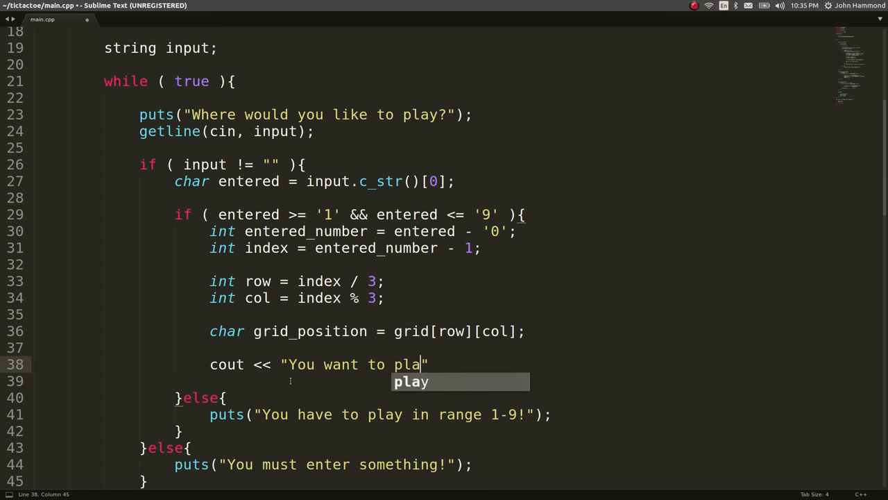
type("y at grid_position")
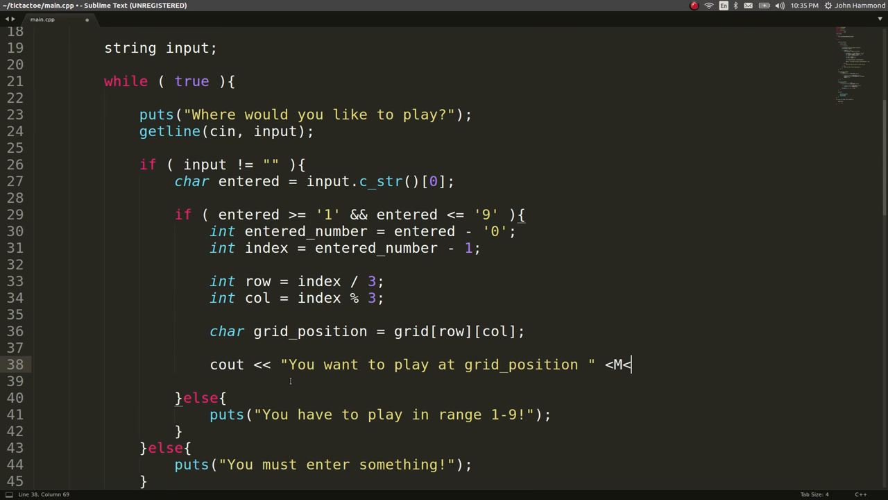
type("grid_position")
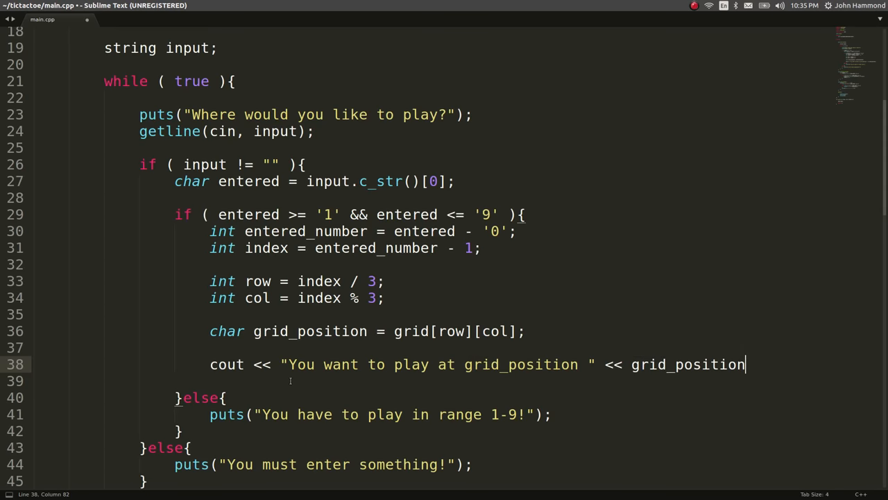
type("<< endl;")
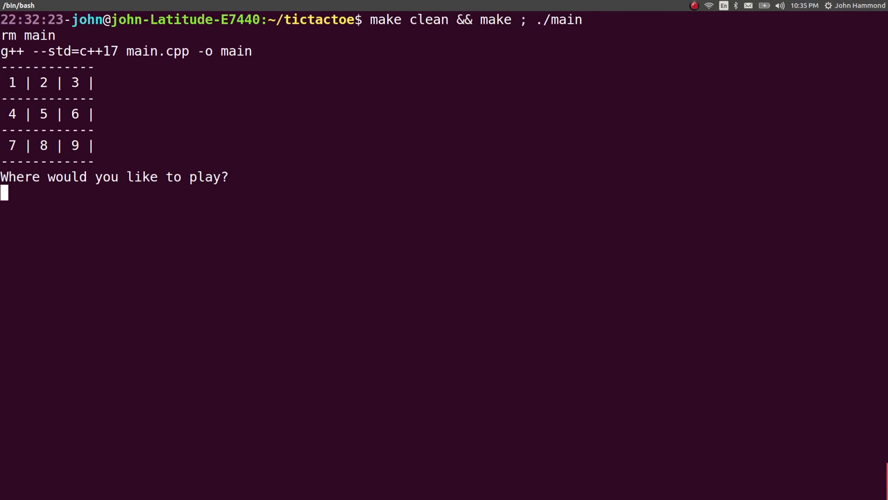
Enter 3 at the rebuilt game's move prompt.
type("3")
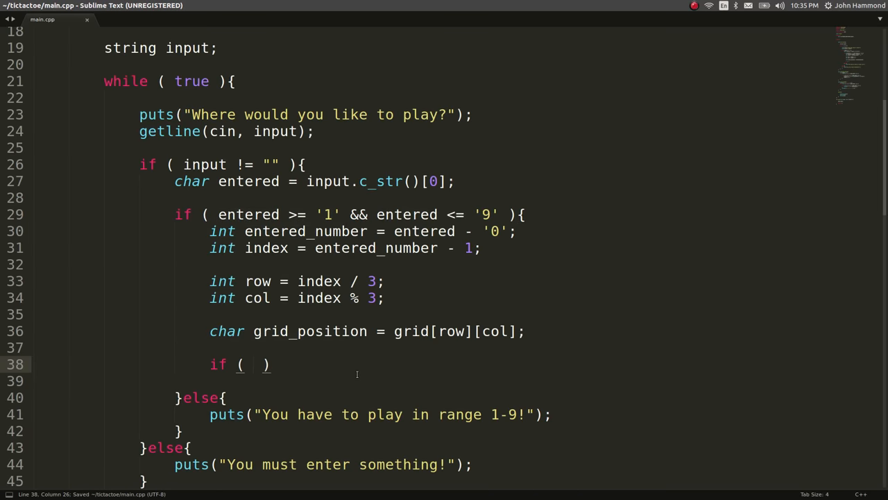
If grid_position is 'X' or 'O', print 'That grid position is already taken!'.
type("grid_position")
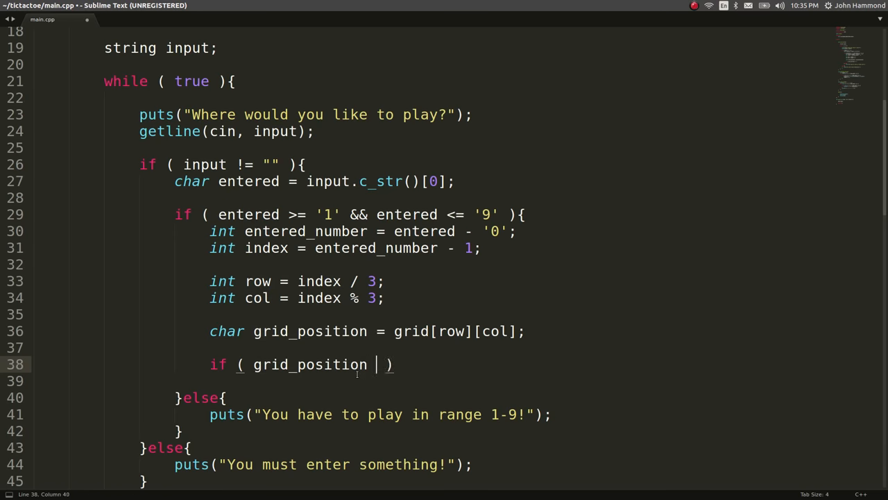
type("== 'X' ||")
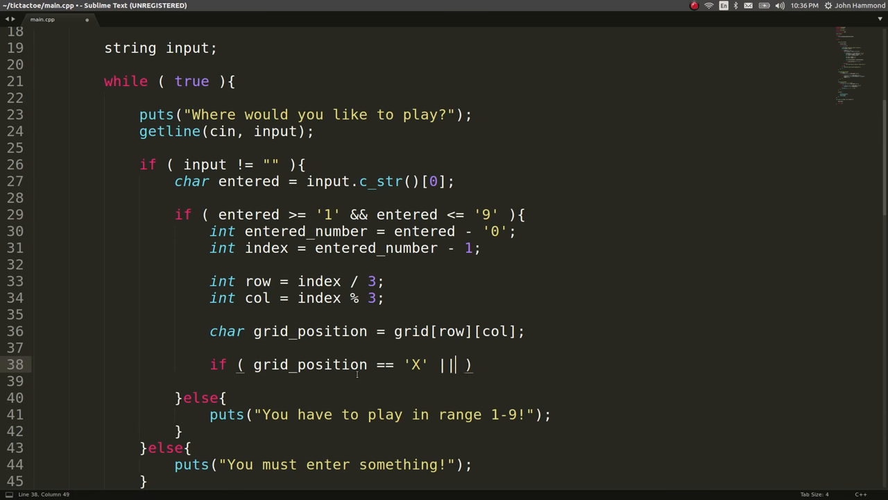
type("grid_position == '")
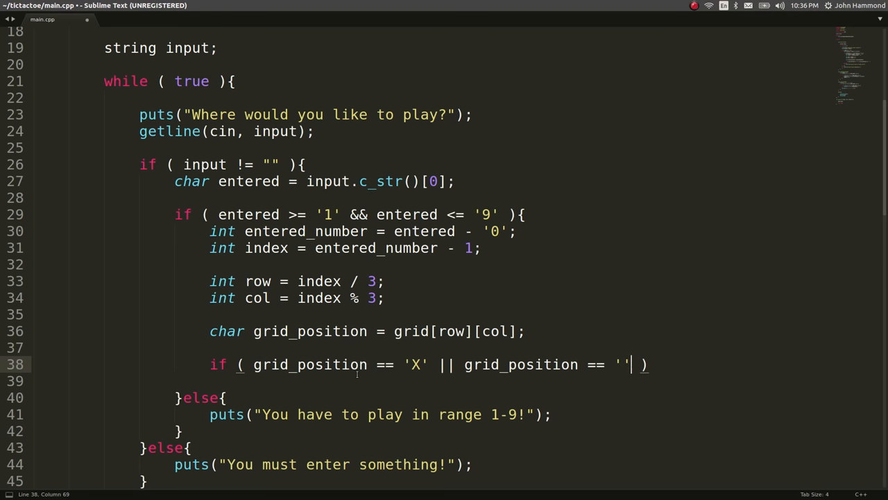
type("0'){")
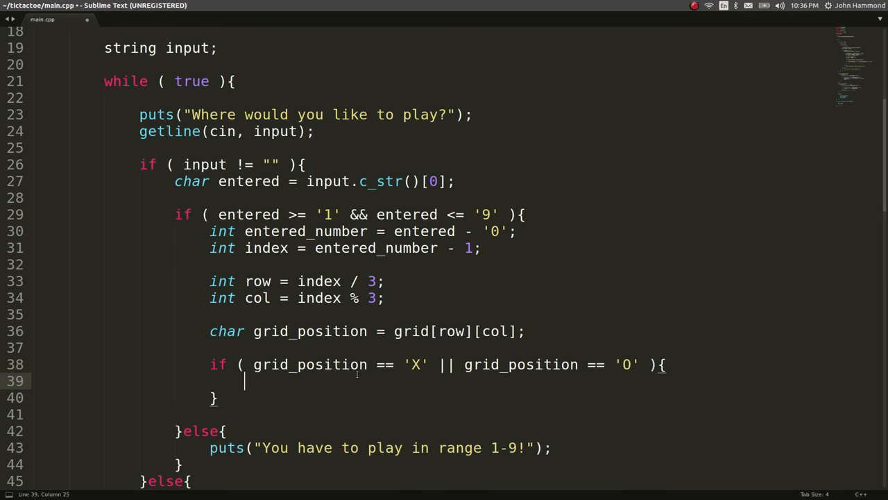
type("puts(\"\")")
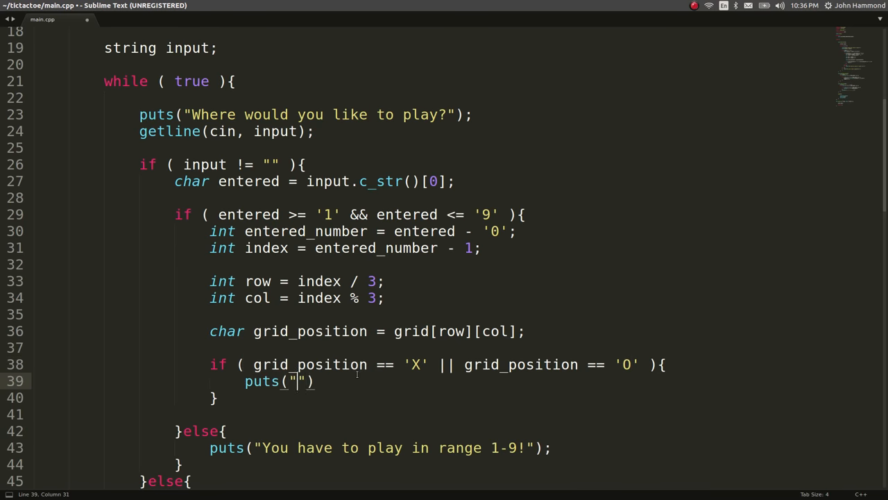
type("That grid position is already taken!")
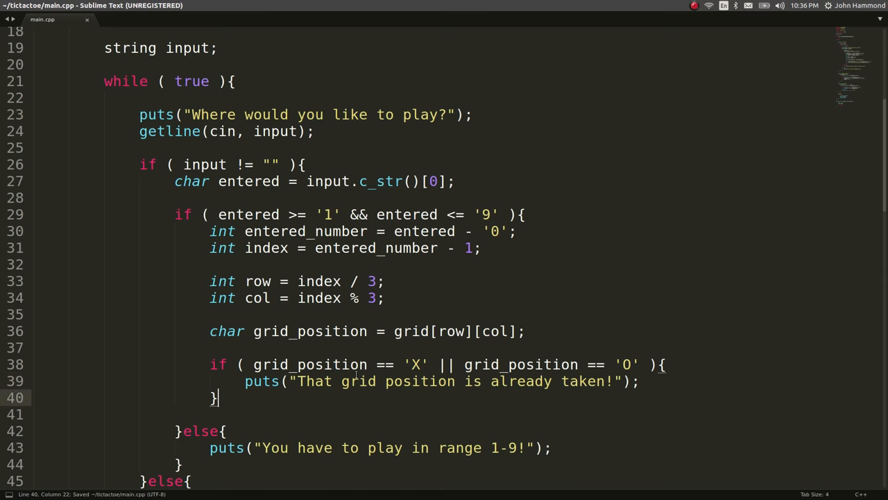
Otherwise set grid[row][col] = 'X' and break out of the loop.
type("else{")
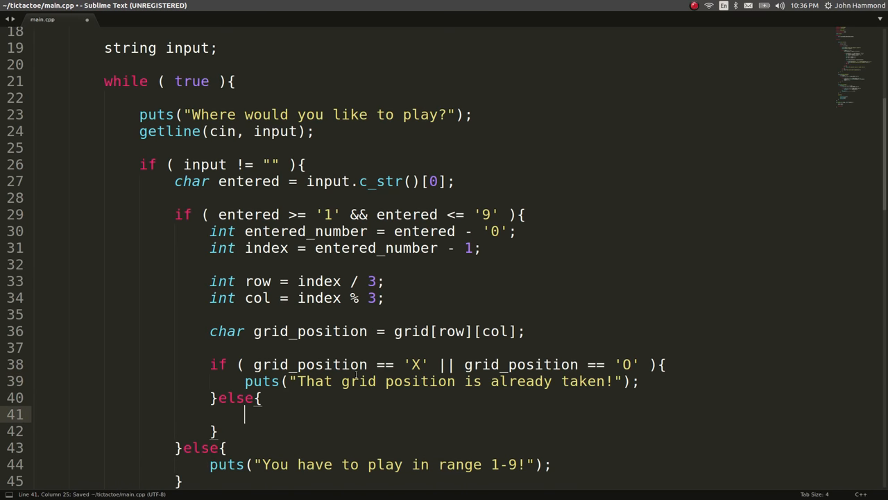
type("grid[row][col")
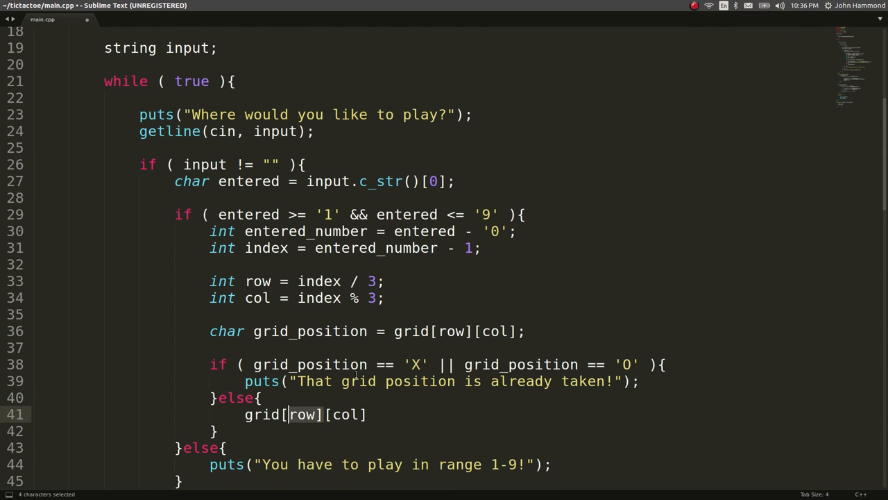
type("= 'X';")
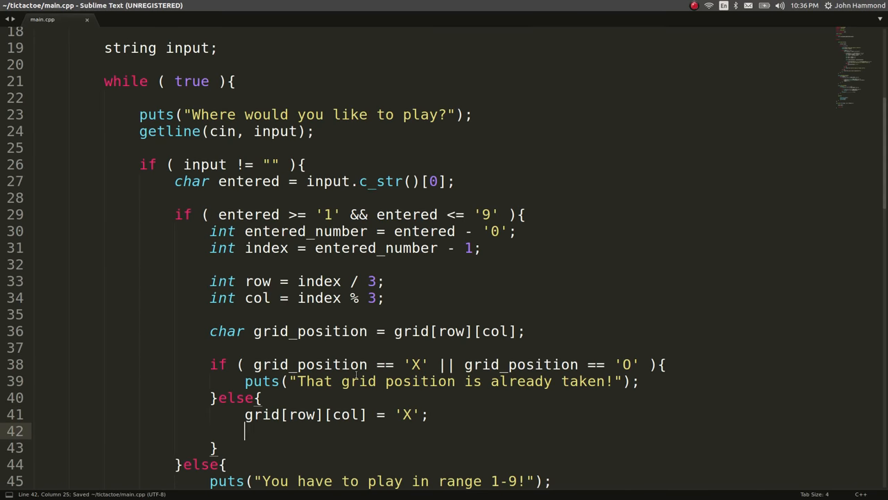
type("break;")
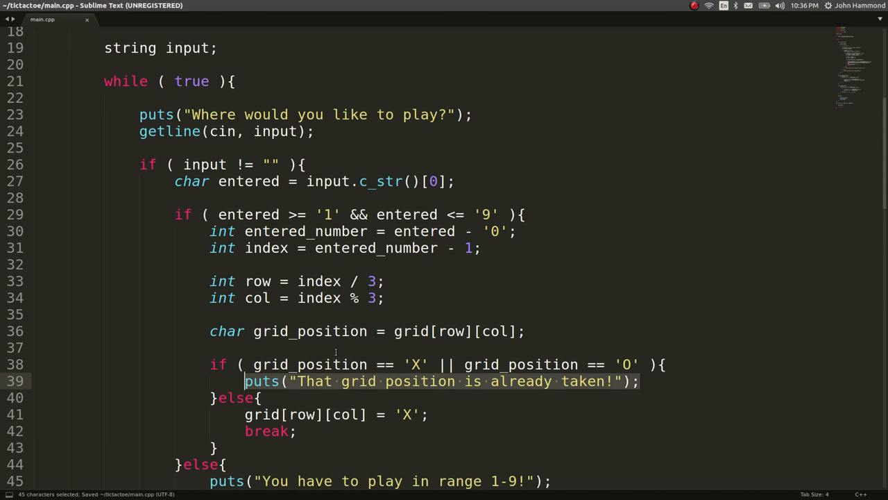
scroll("down", 3)
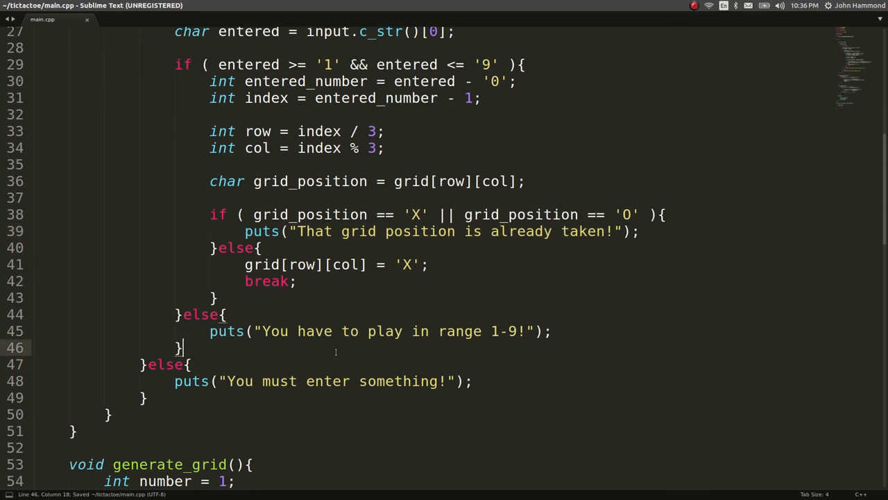
left_click(175, 380)
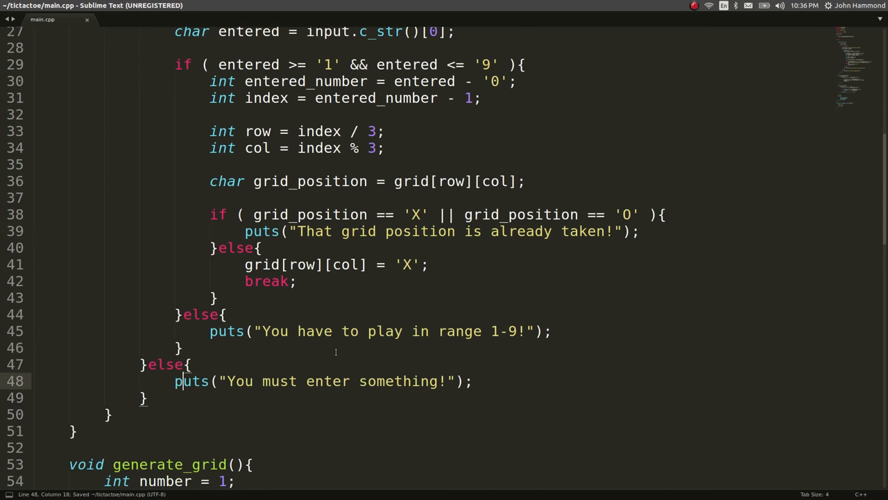
scroll("down", 3)
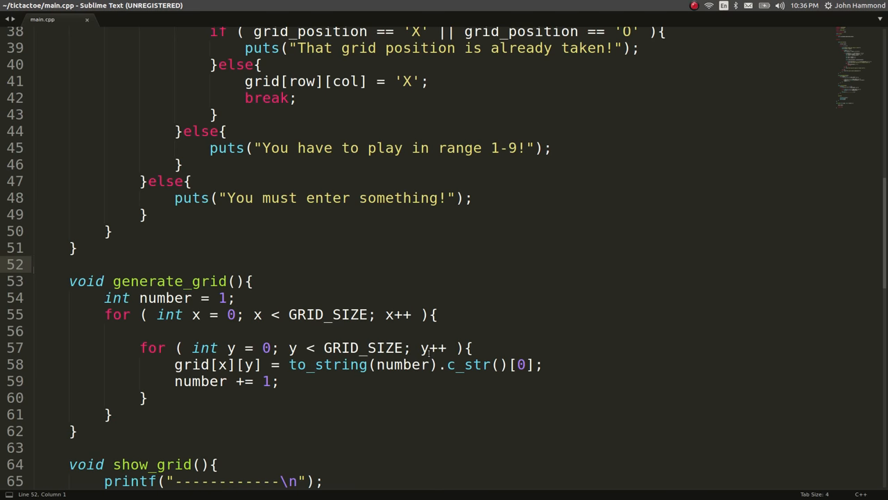
Wrap show_grid() and ask_turn() in Game() inside a while (true) loop.
scroll("down", 3)
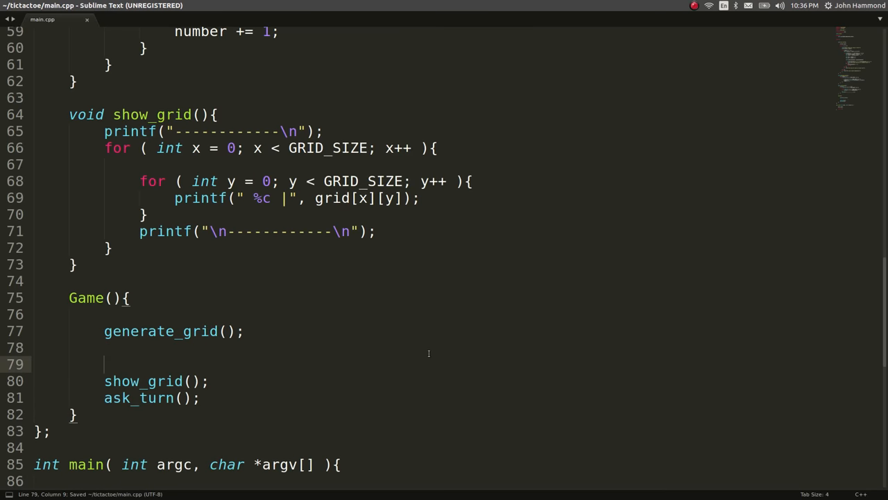
type("while ( t")
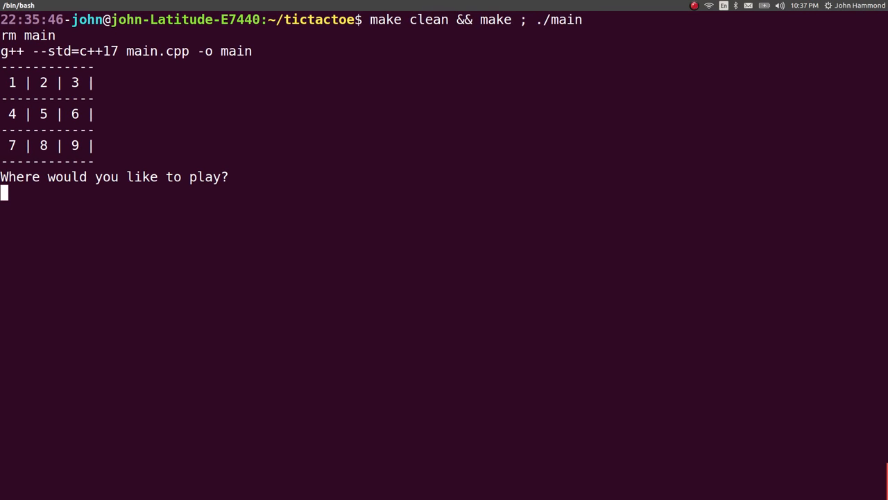
Play moves 1, 9, 9, 5, 5, 7 to check X placement and taken-cell rejection.
type("1")
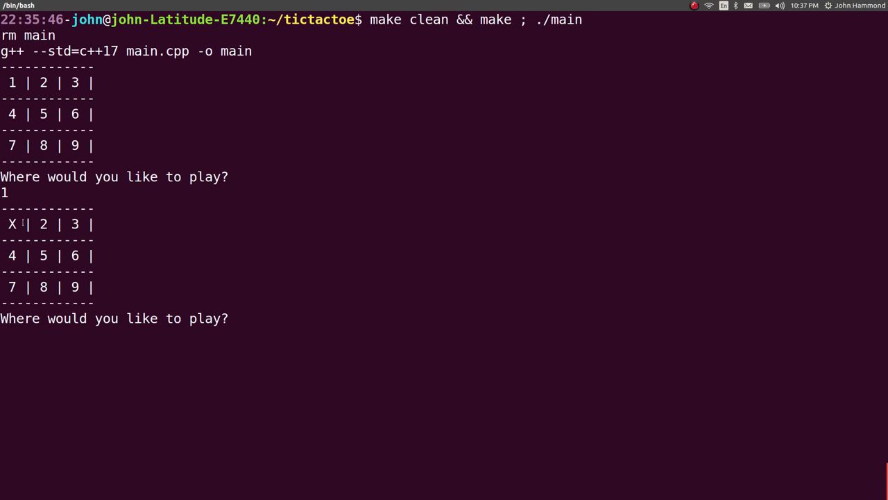
type("9")
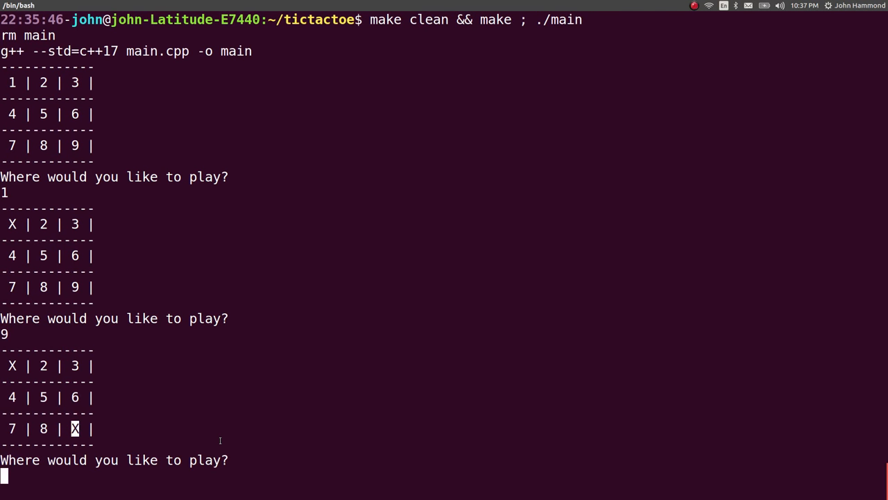
type("9")
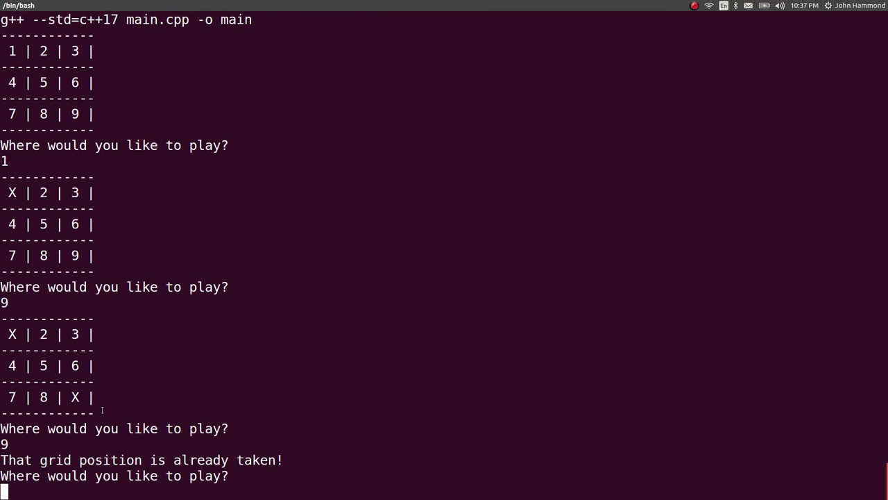
type("5")
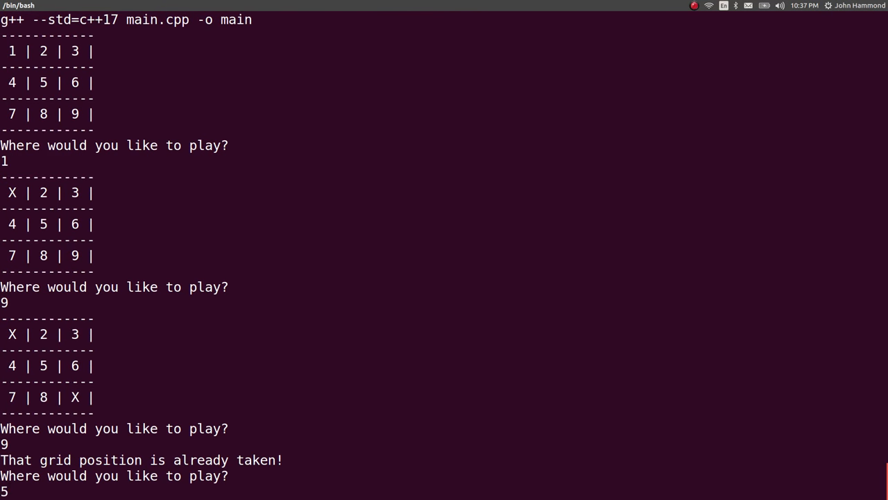
type("5")
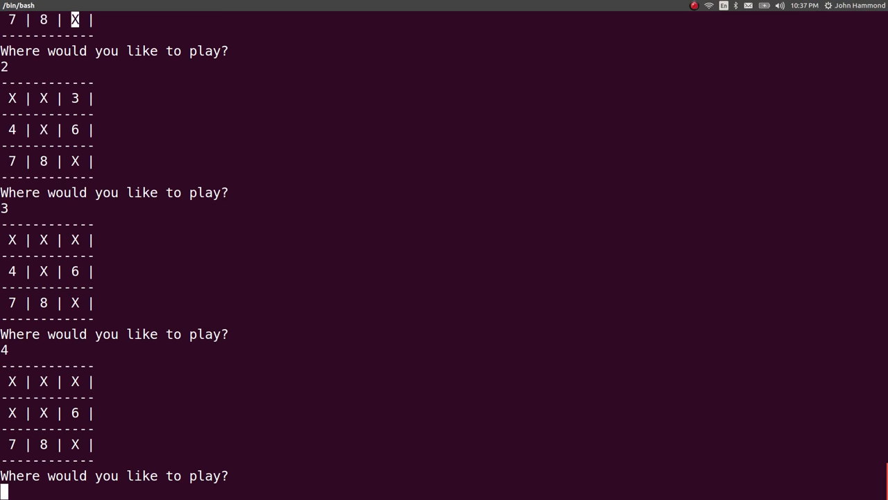
type("7")
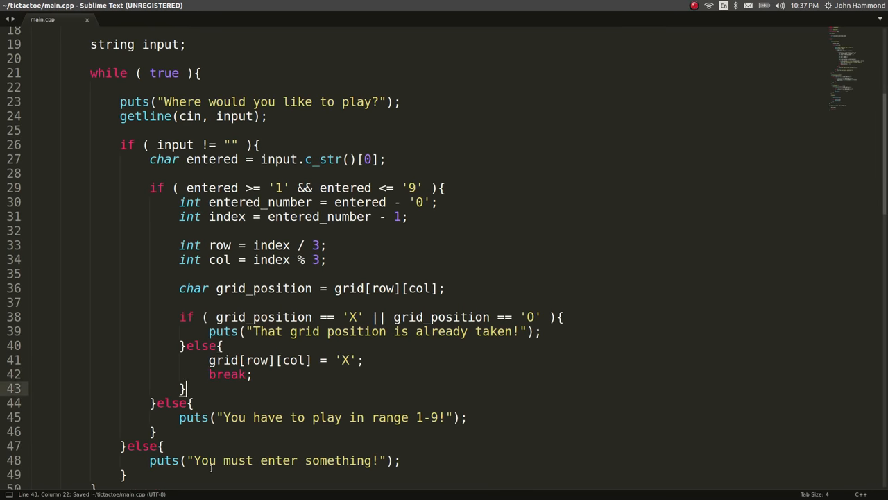
Scroll down main.cpp to review ask_turn's validation and X-placement loop.
scroll("down", 3)
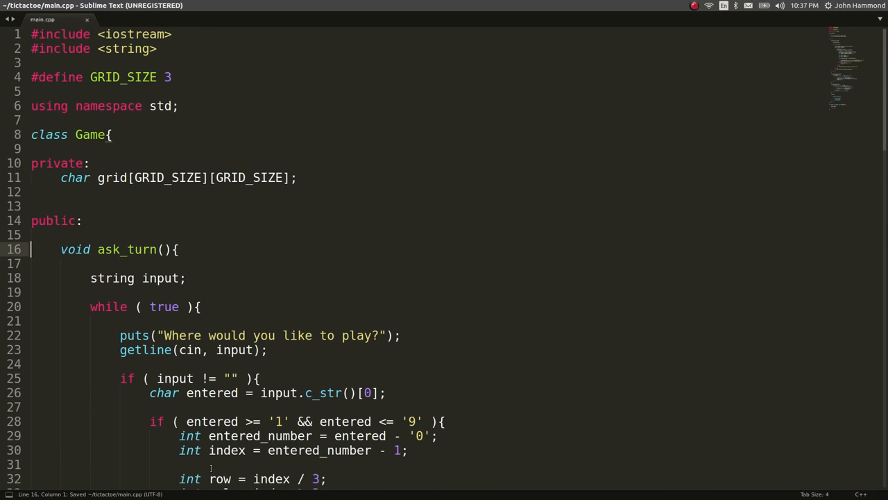
scroll("down", 3)
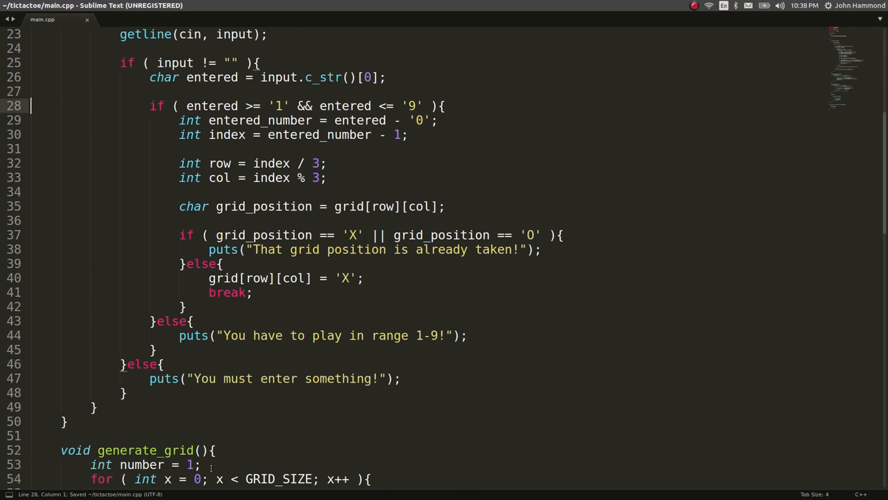